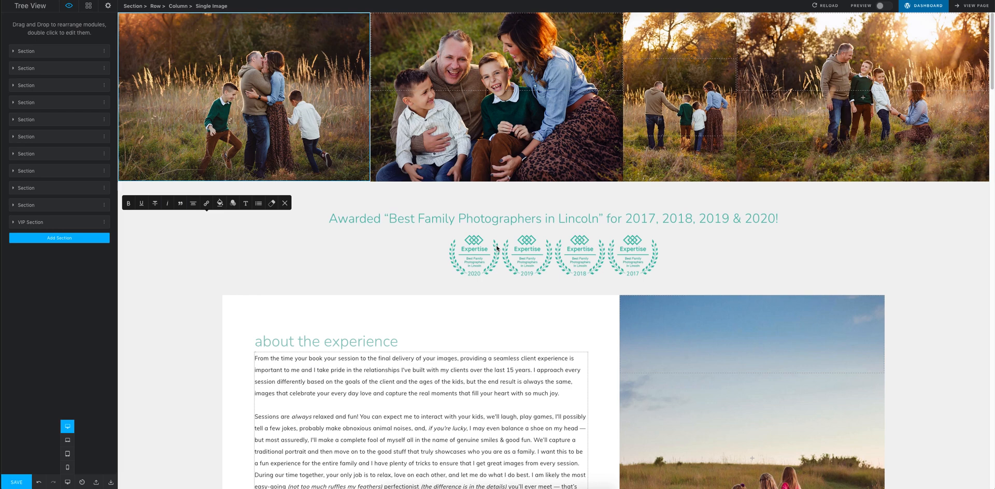
pyautogui.moveTo(500, 249)
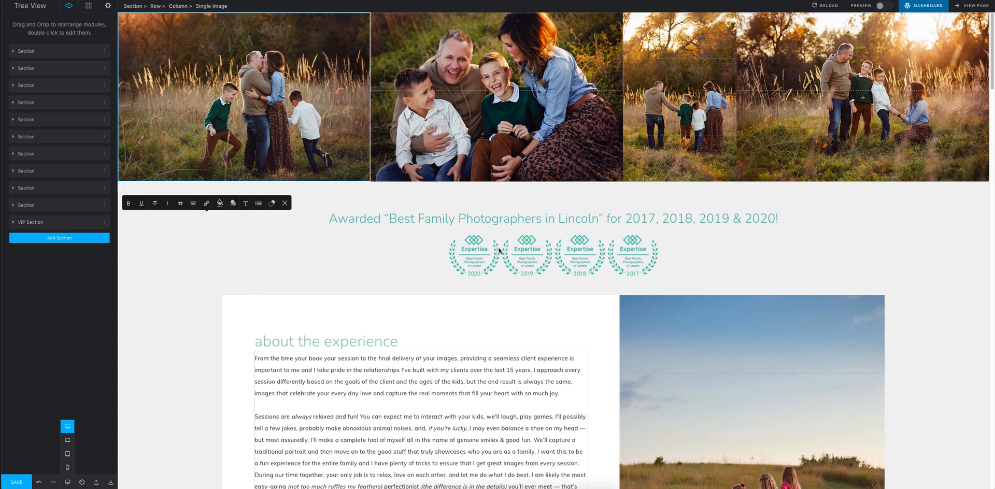
pyautogui.moveTo(506, 248)
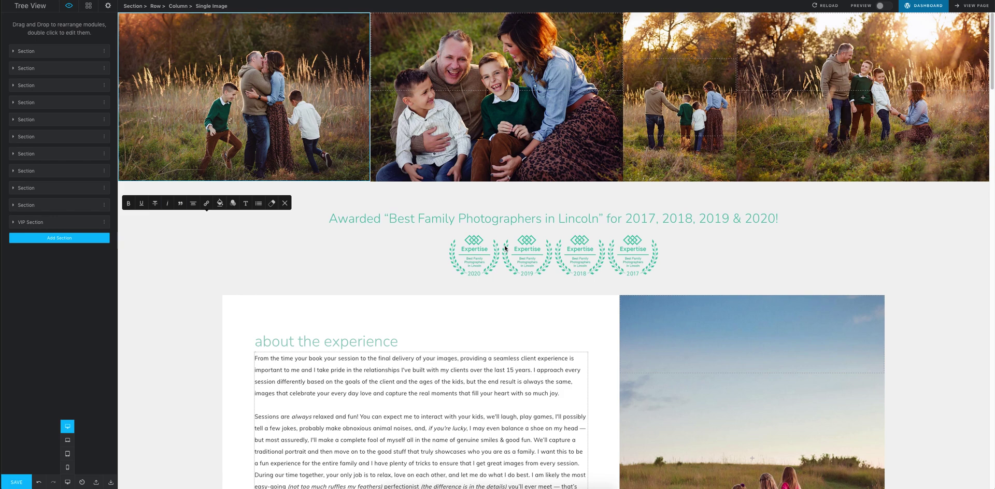
pyautogui.moveTo(312, 180)
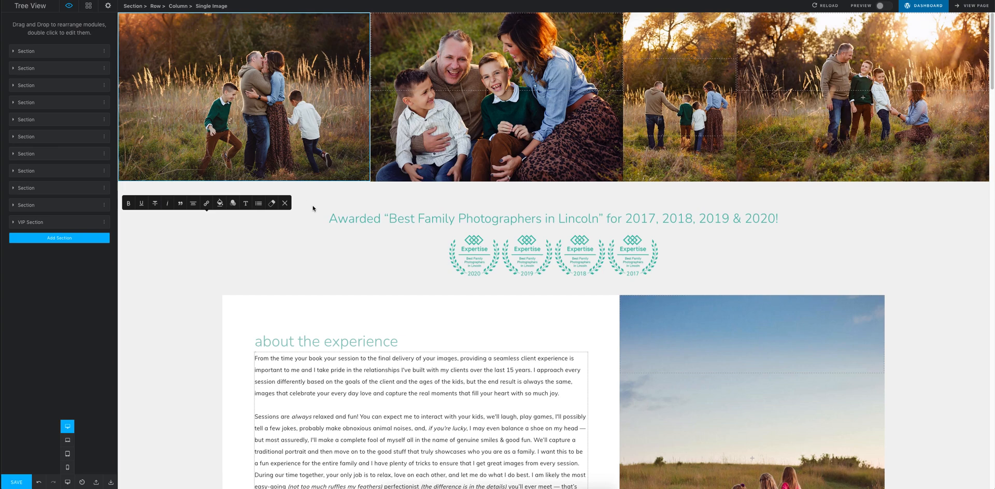
# - Scroll the canvas down to the family photo strip under the expanded second section
pyautogui.scroll(-3)
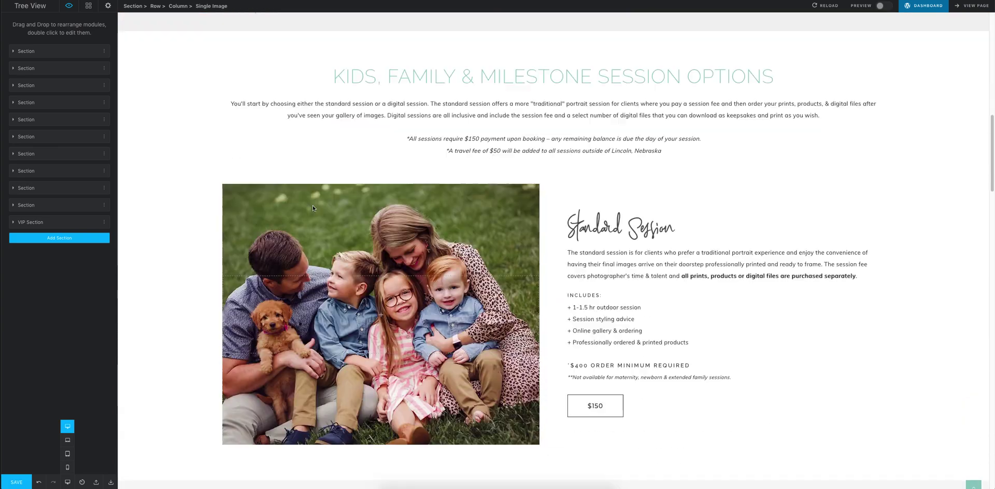
pyautogui.scroll(-3)
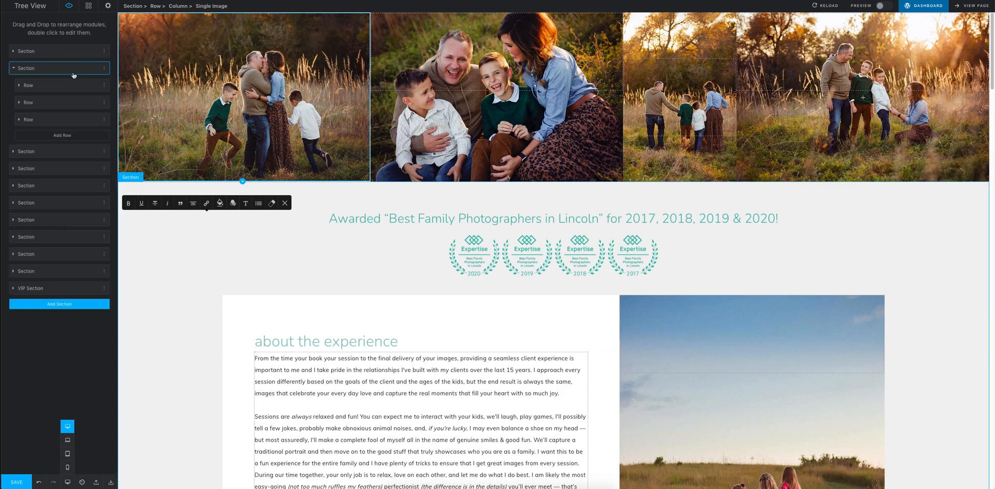
# - Select the first photo-strip column, showing its background image and 29% width
pyautogui.scroll(-3)
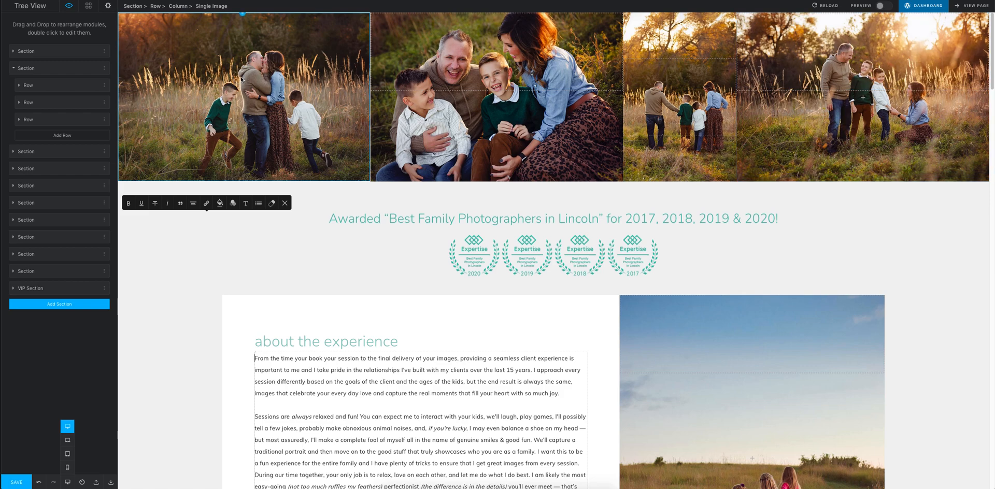
pyautogui.click(244, 98)
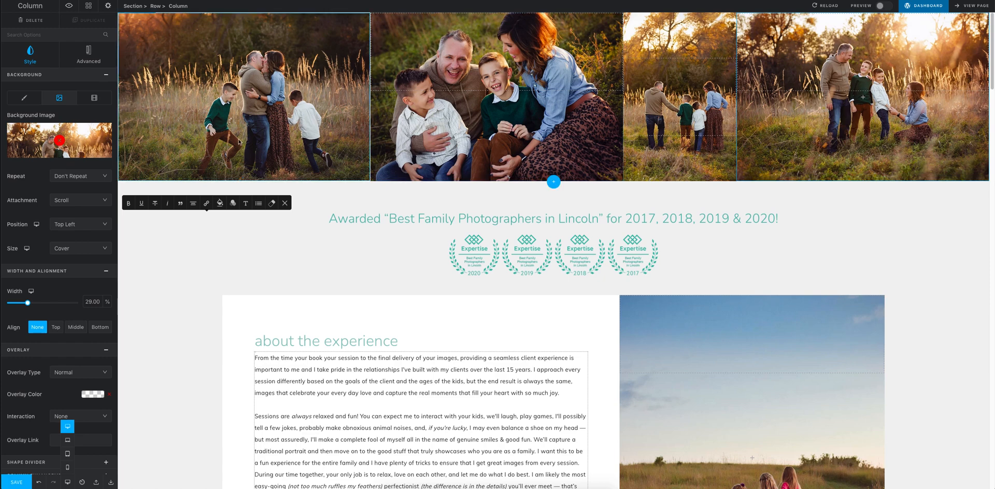
# - Inspect the award badges row and about-the-experience text, then select the 40%-wide photo column beside it
pyautogui.scroll(-3)
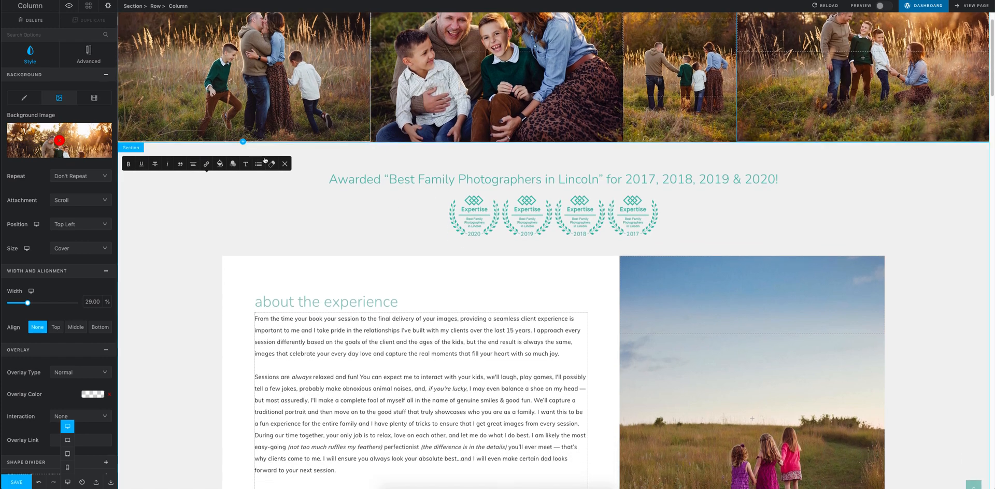
pyautogui.click(547, 179)
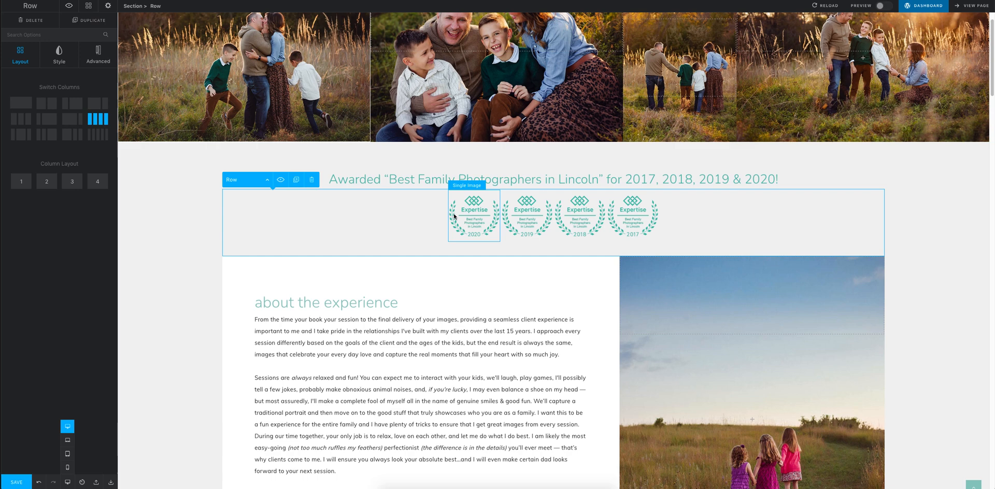
pyautogui.click(514, 215)
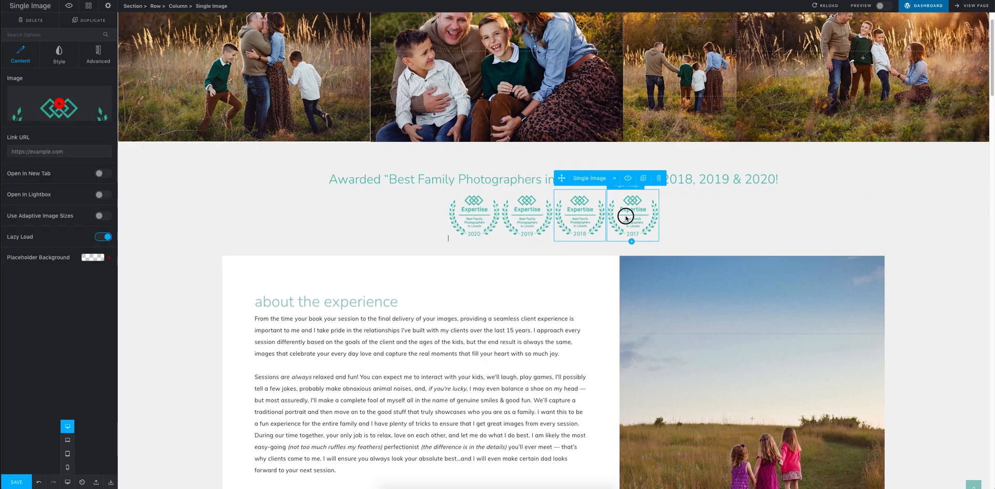
pyautogui.scroll(-3)
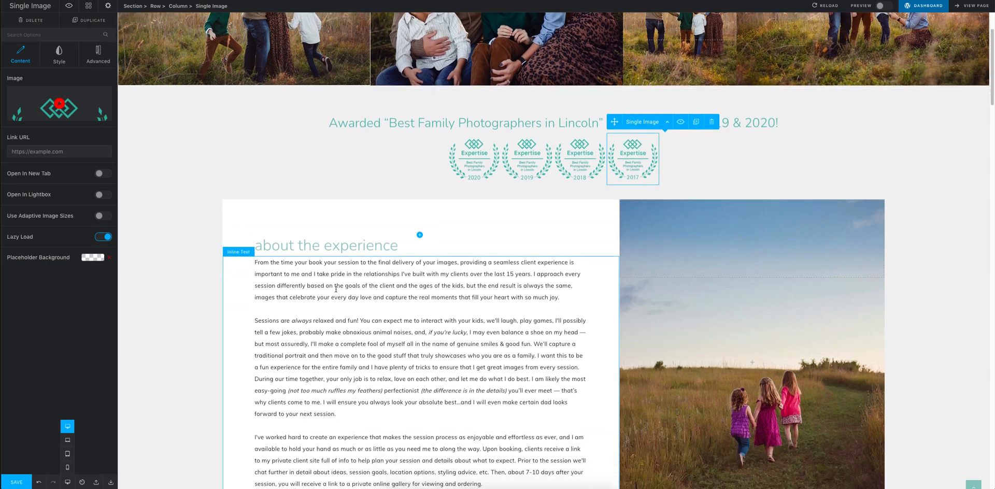
pyautogui.click(325, 245)
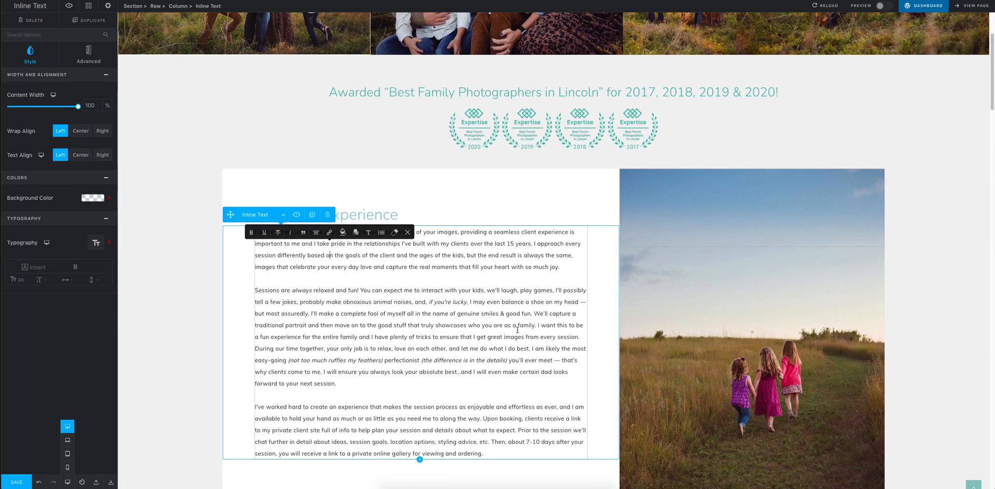
pyautogui.scroll(-3)
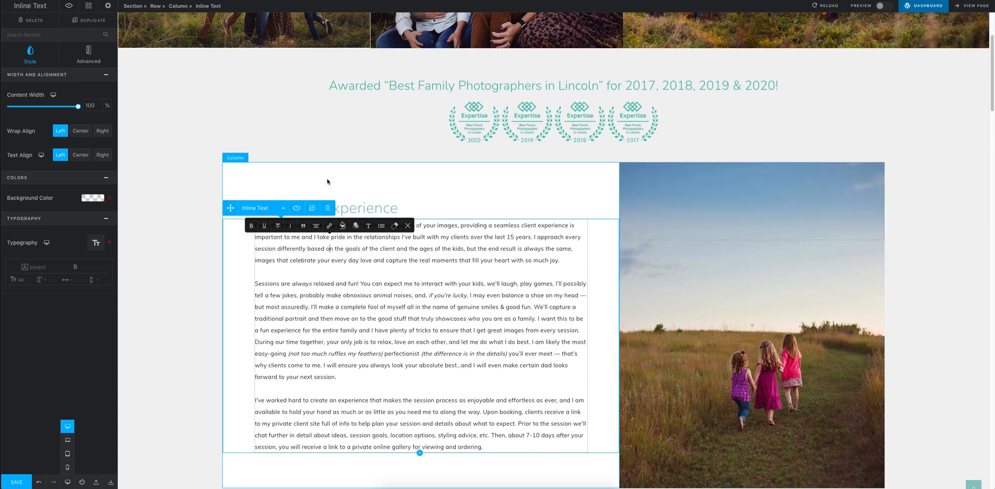
pyautogui.moveTo(750, 206)
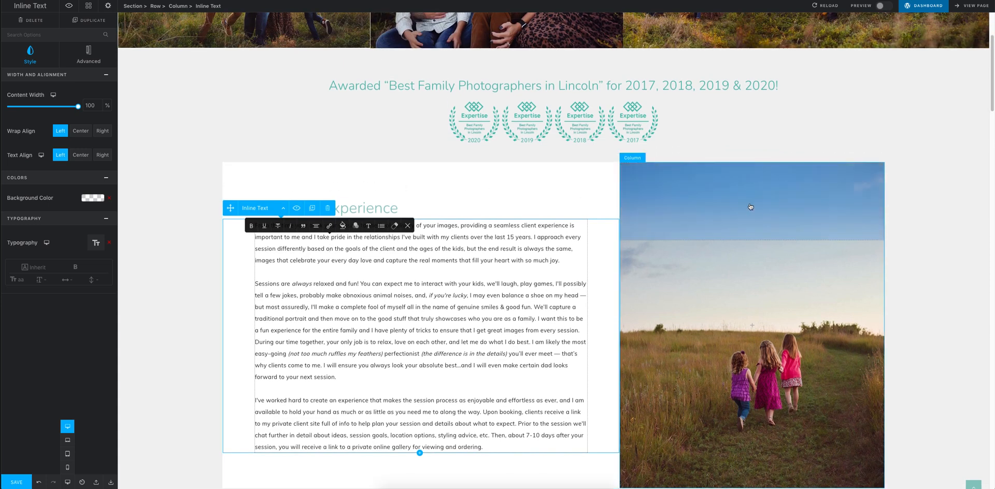
pyautogui.click(743, 205)
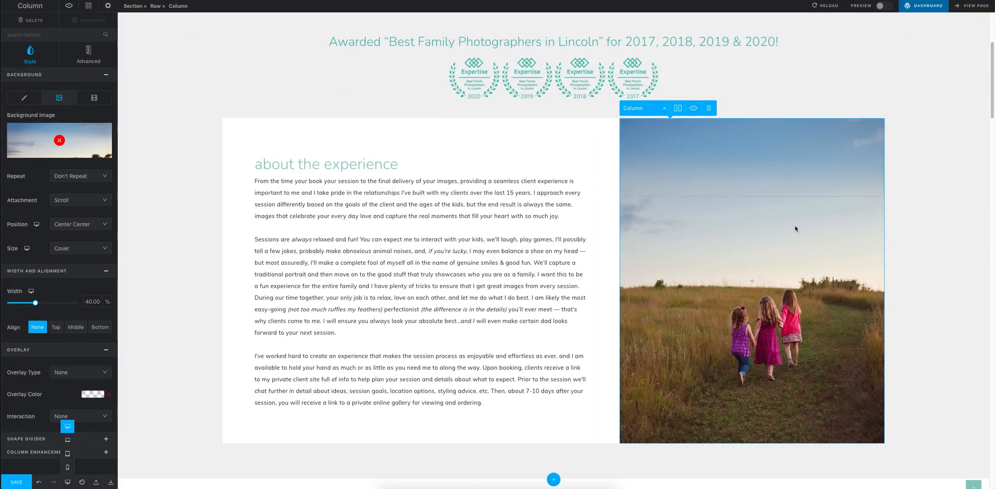
# - Scroll down past the session packages to the Cake Smash session section
pyautogui.scroll(-3)
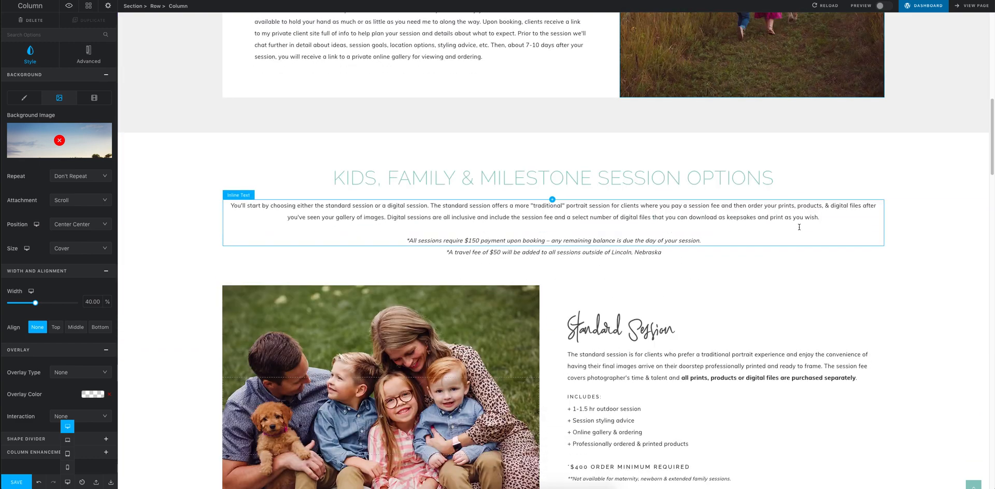
pyautogui.scroll(-3)
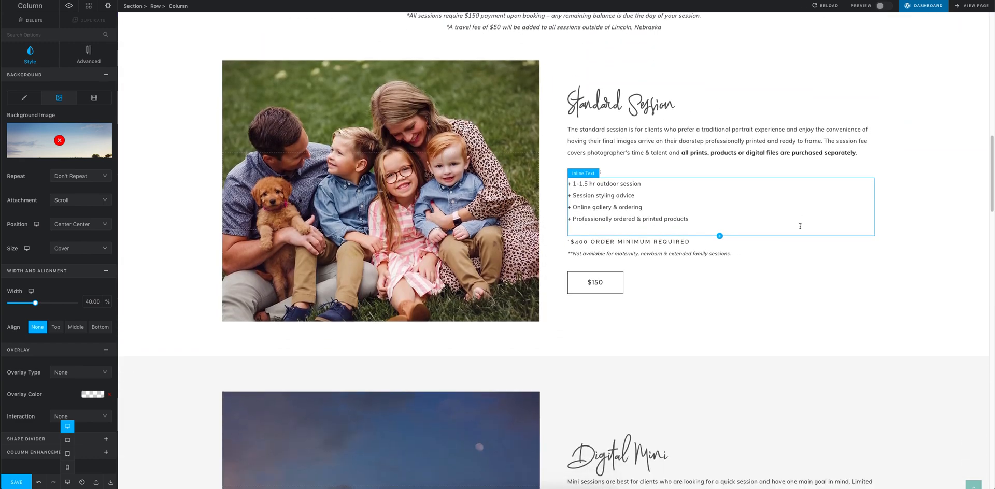
pyautogui.scroll(-3)
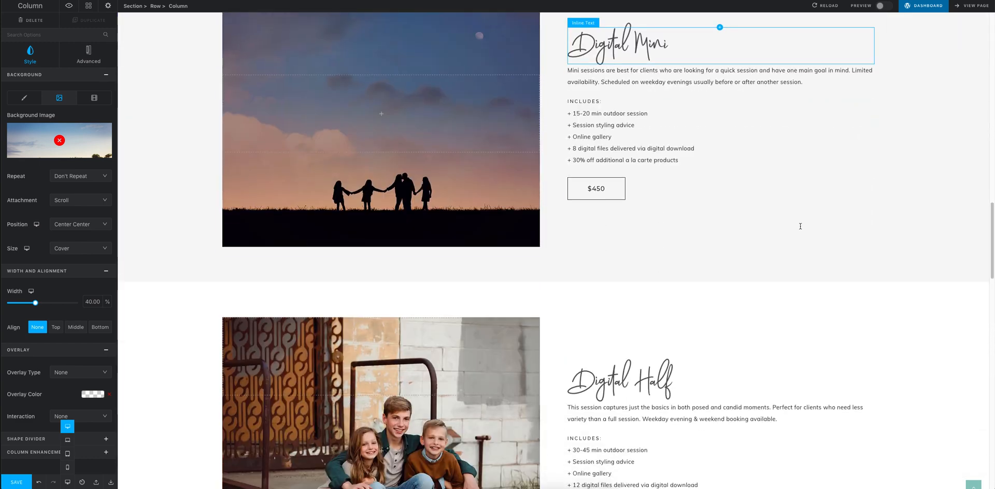
pyautogui.scroll(-3)
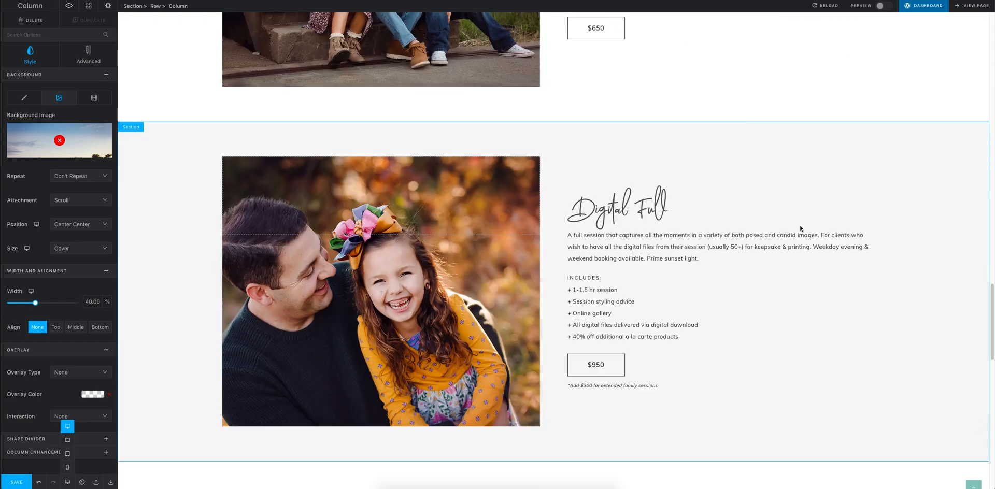
pyautogui.scroll(-3)
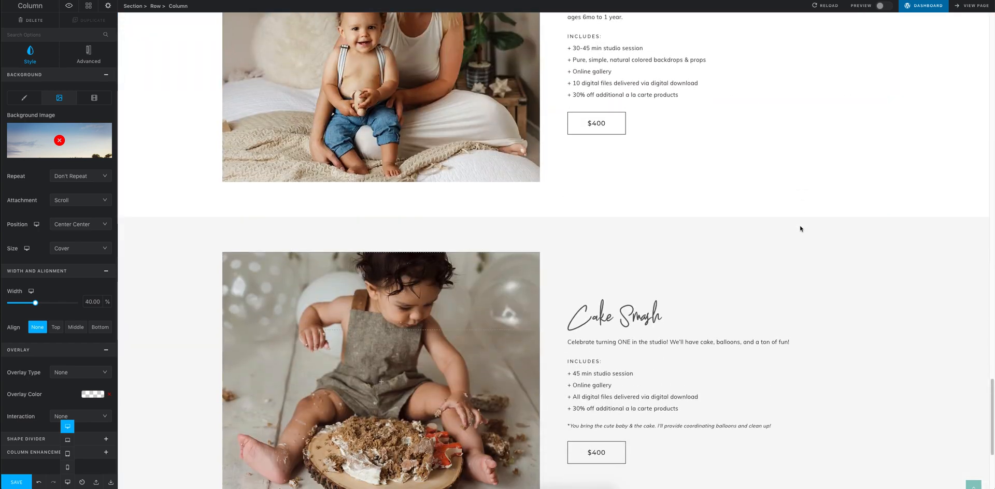
pyautogui.scroll(-3)
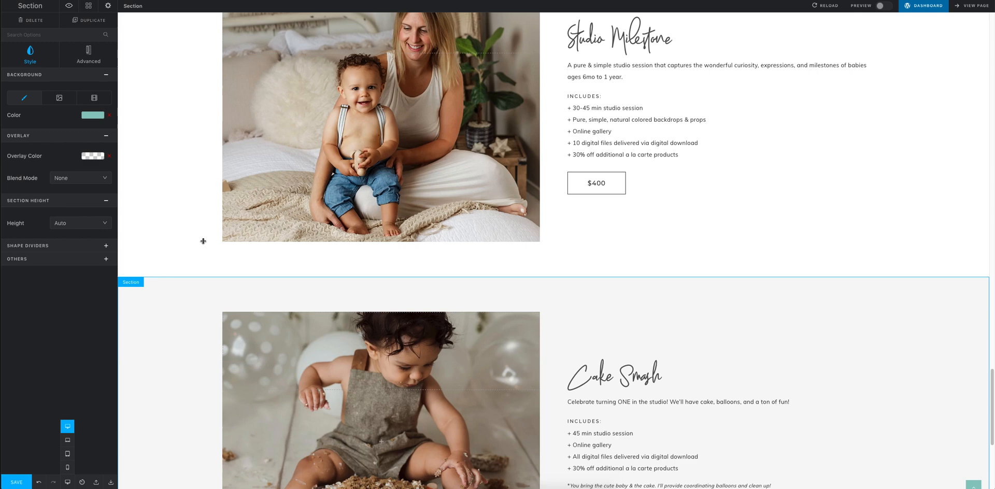
# - Add a new blank section below the testimonial from the page outline
pyautogui.scroll(-3)
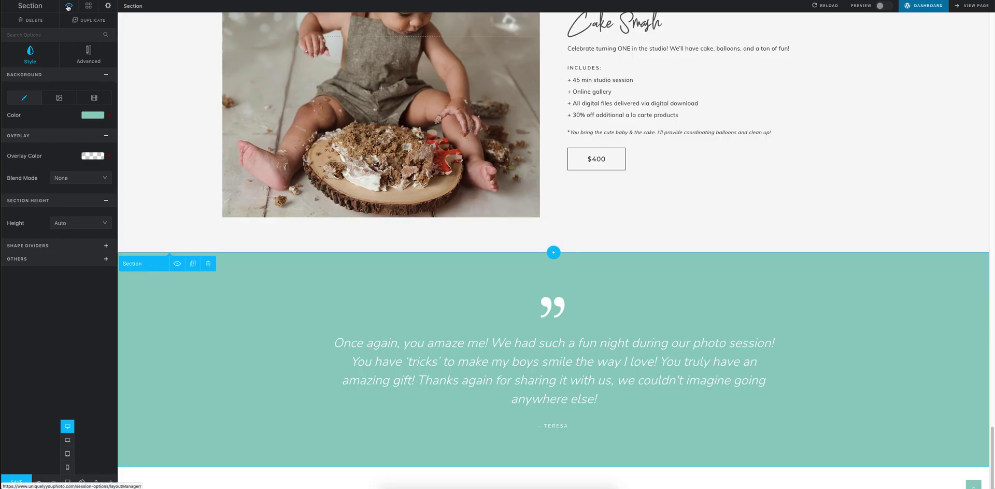
pyautogui.click(70, 6)
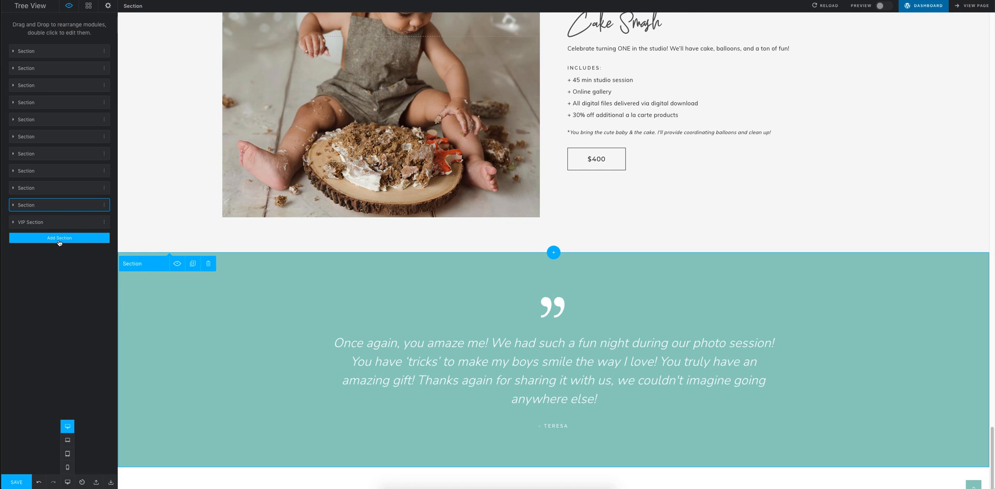
pyautogui.click(59, 237)
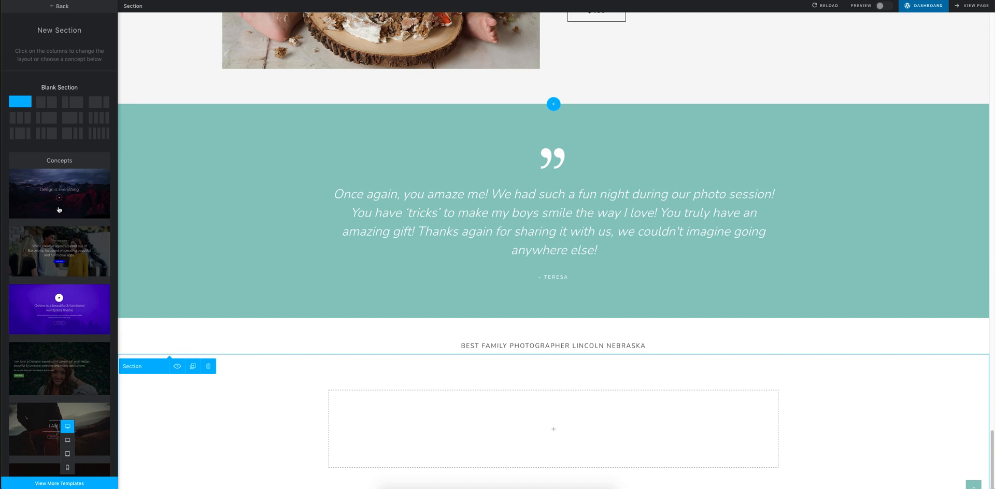
# - Scroll through the Concepts templates list toward View More Templates
pyautogui.scroll(-3)
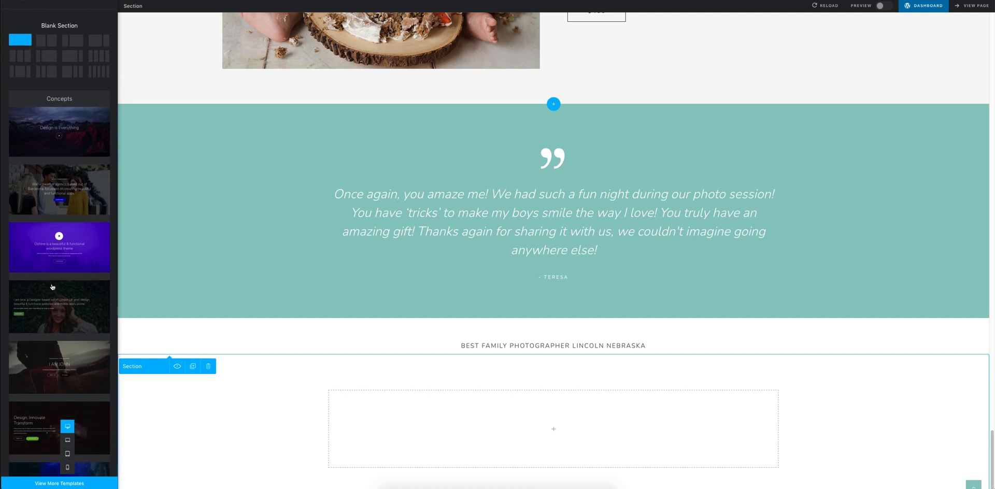
pyautogui.scroll(-3)
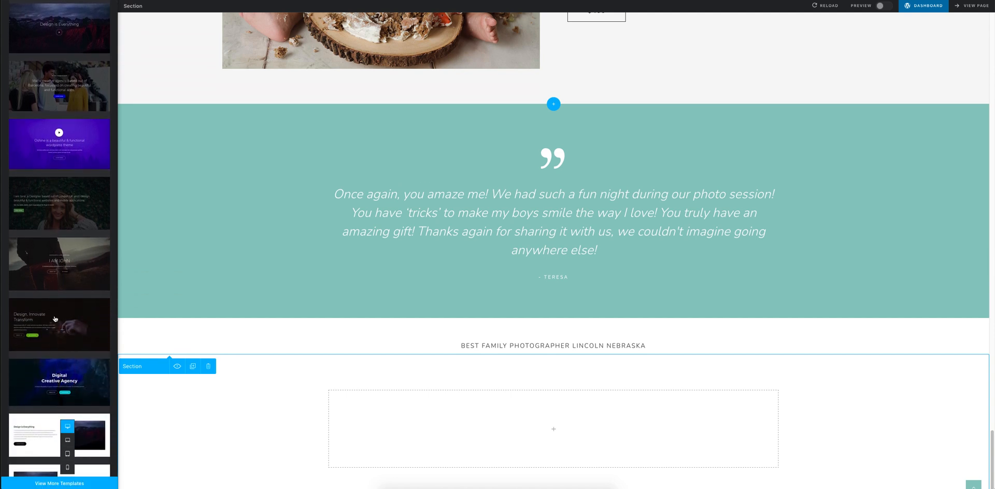
pyautogui.scroll(-3)
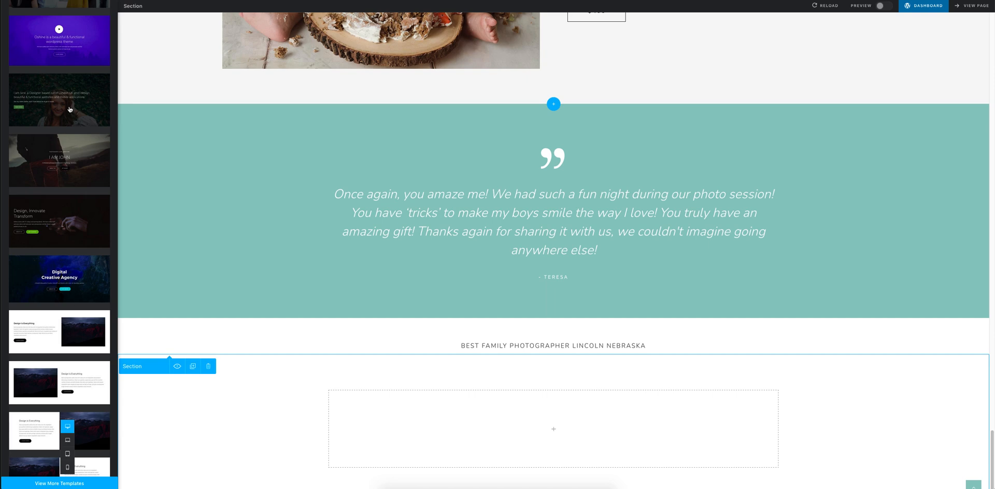
pyautogui.scroll(-3)
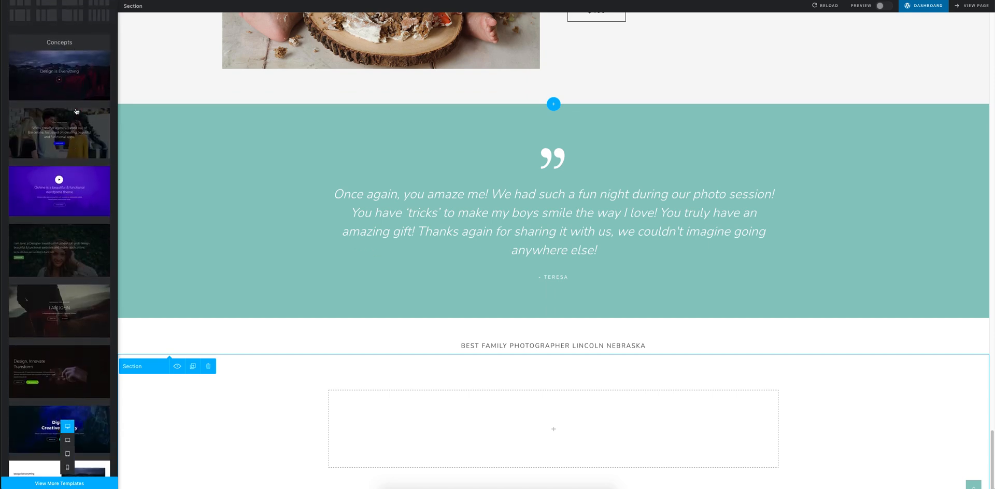
pyautogui.scroll(-3)
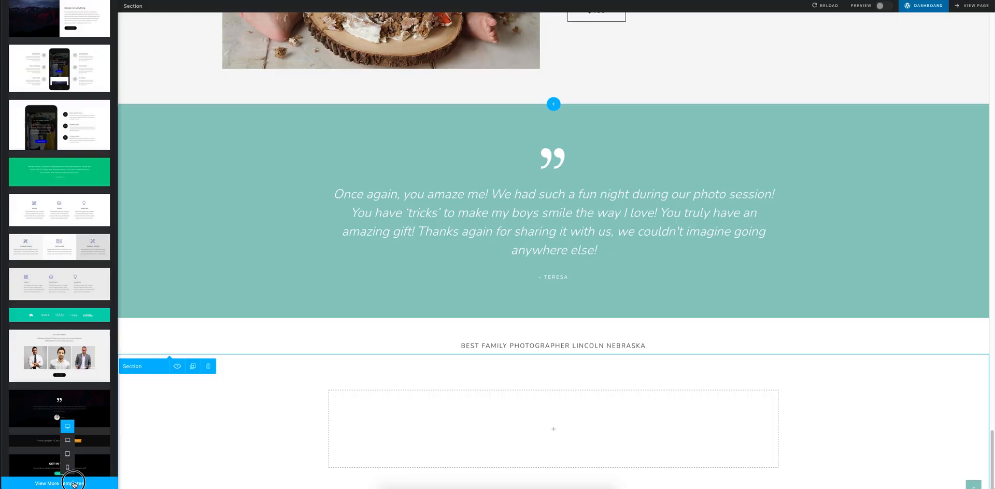
# - Browse the full section template library for the portrait-with-bio layout
pyautogui.click(59, 483)
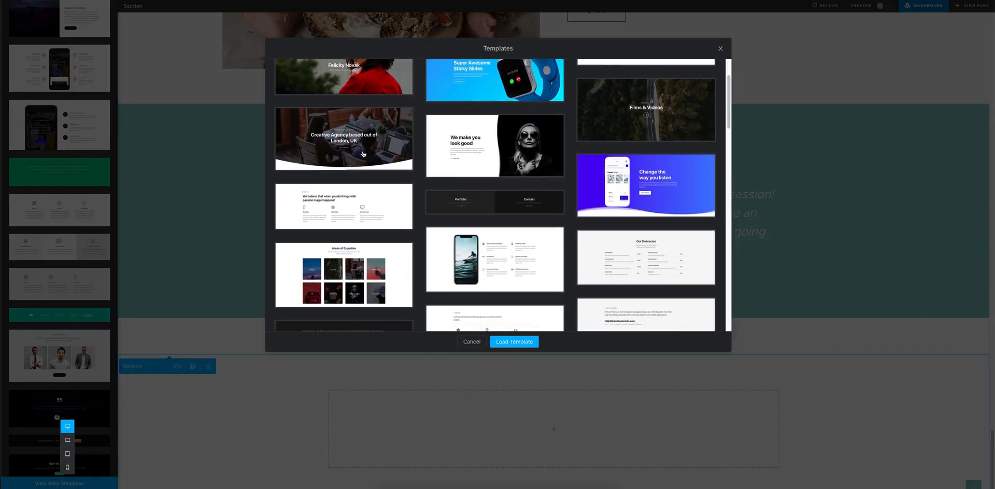
pyautogui.scroll(-3)
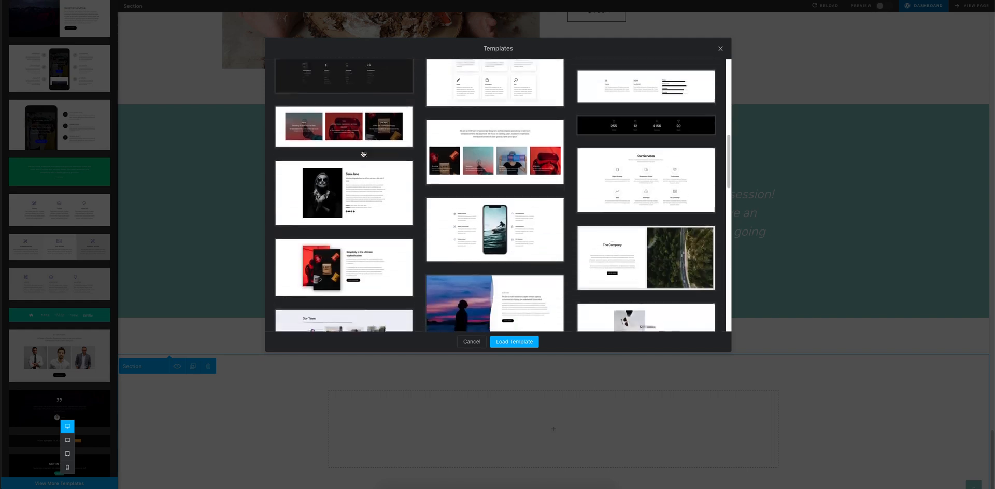
pyautogui.scroll(-3)
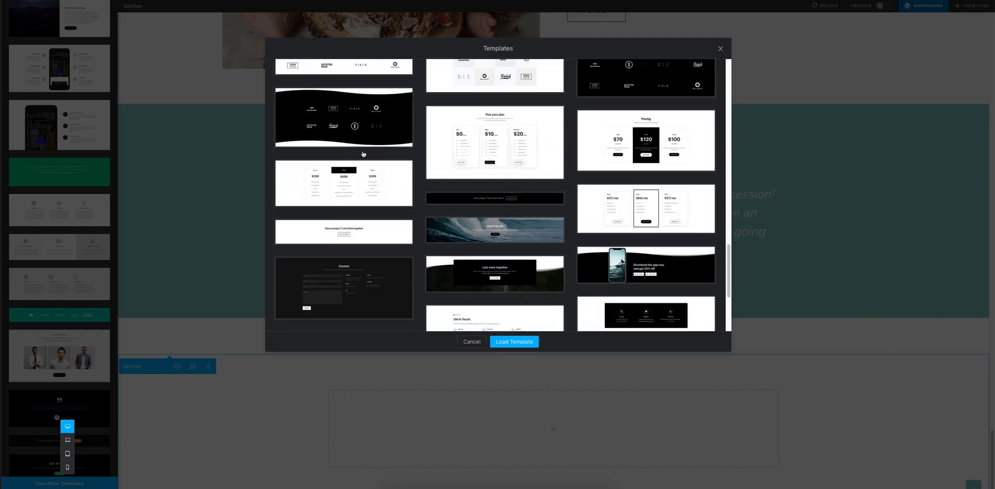
pyautogui.scroll(-3)
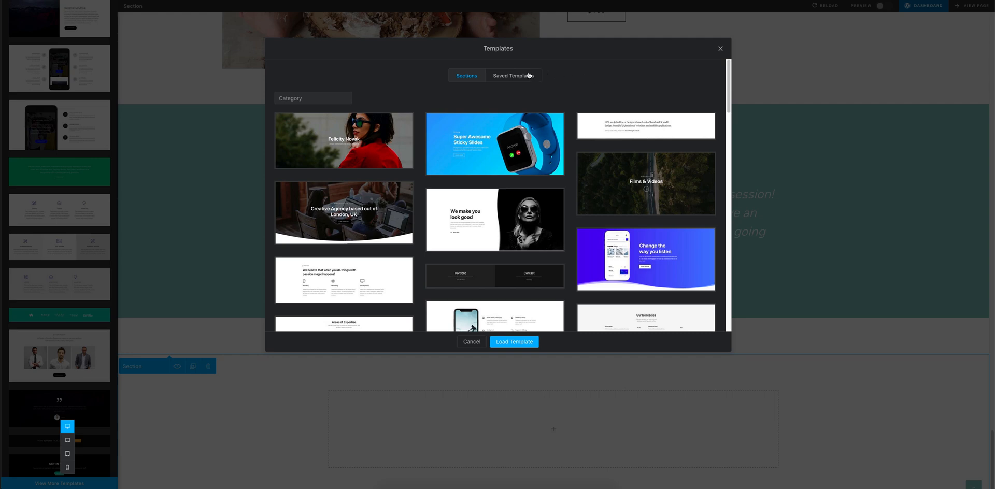
# - Check the Saved Templates list, then return to premade Sections and scroll to the Sara Jane bio template
pyautogui.click(514, 75)
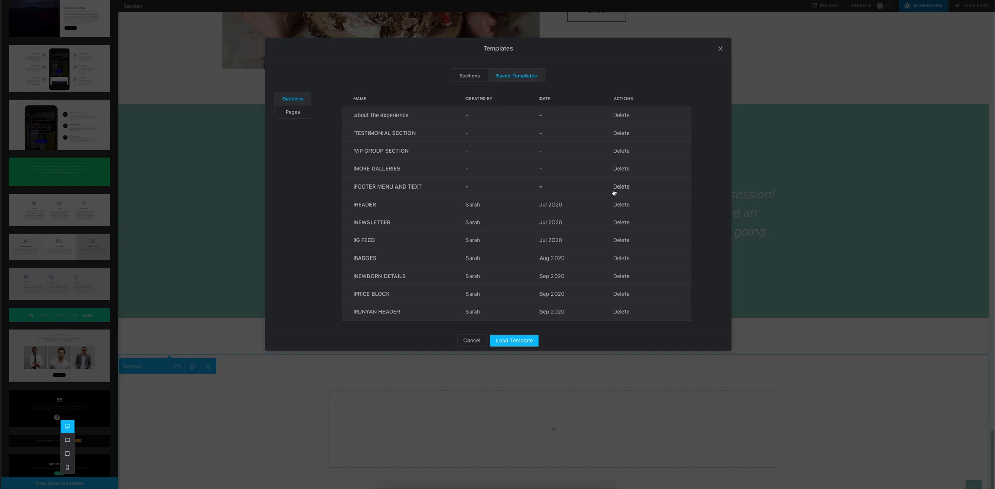
pyautogui.click(466, 76)
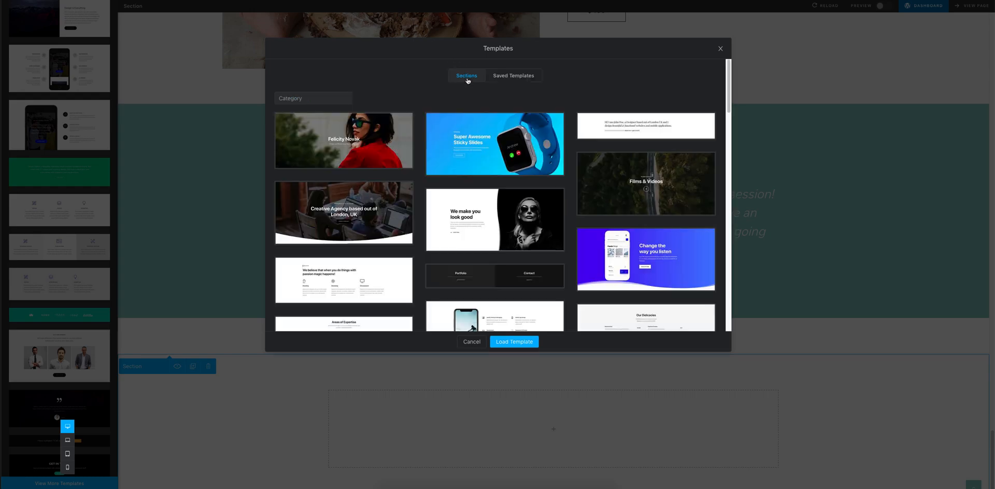
pyautogui.scroll(-3)
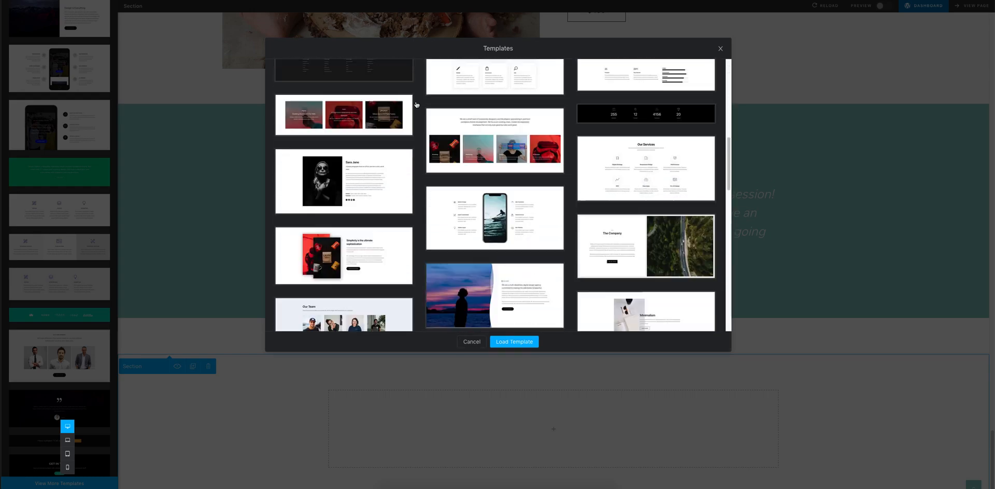
pyautogui.scroll(-3)
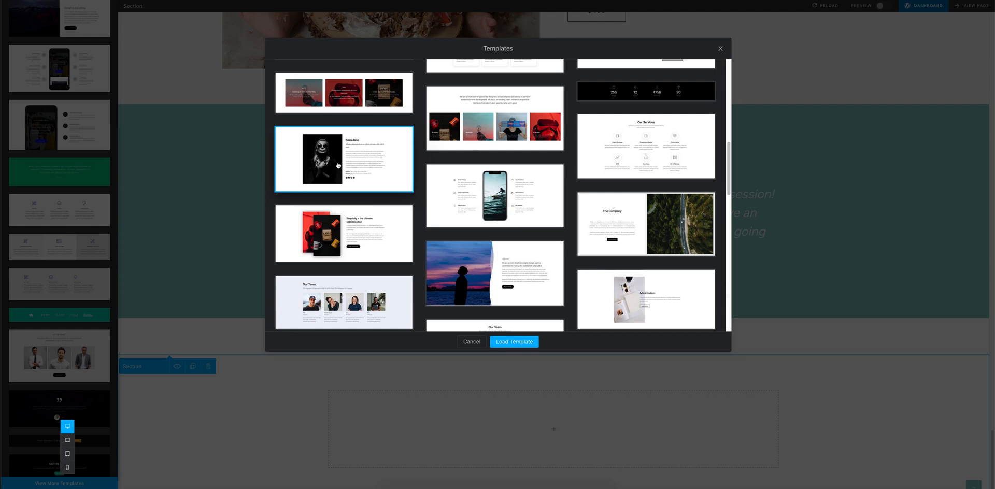
pyautogui.moveTo(325, 262)
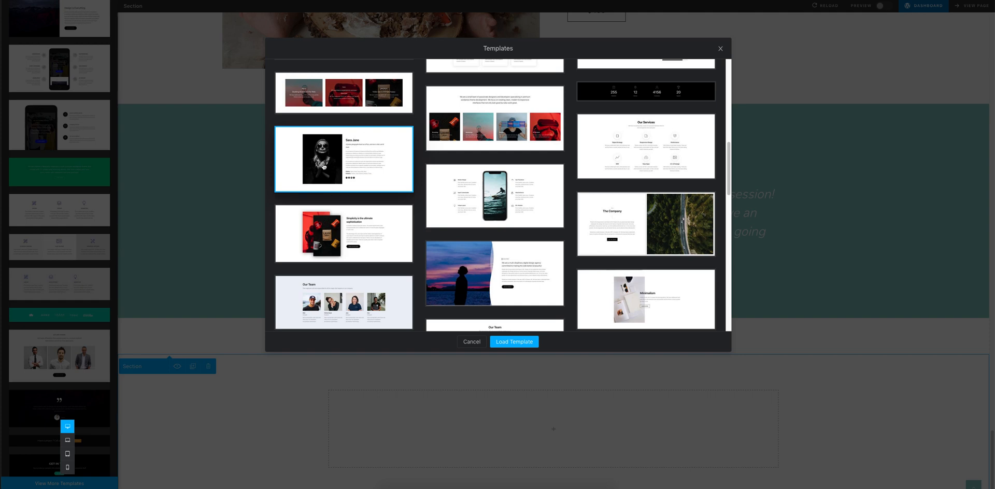
pyautogui.moveTo(346, 183)
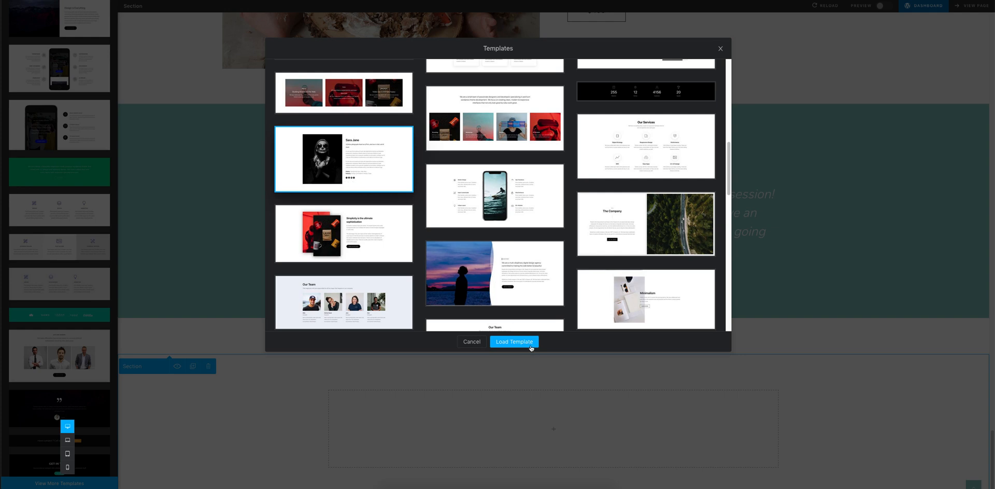
# - Load the Sara Jane portrait-with-bio template into the new section and reopen the page outline
pyautogui.click(514, 341)
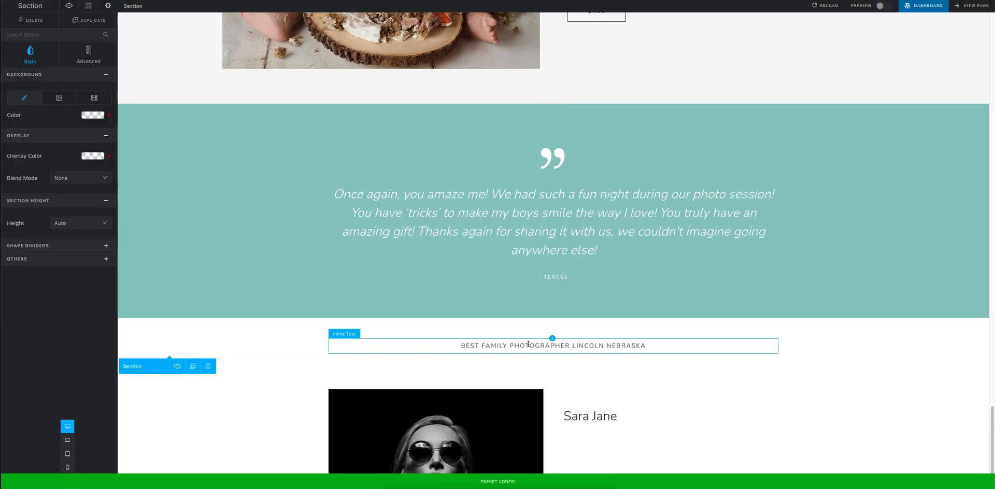
pyautogui.scroll(-3)
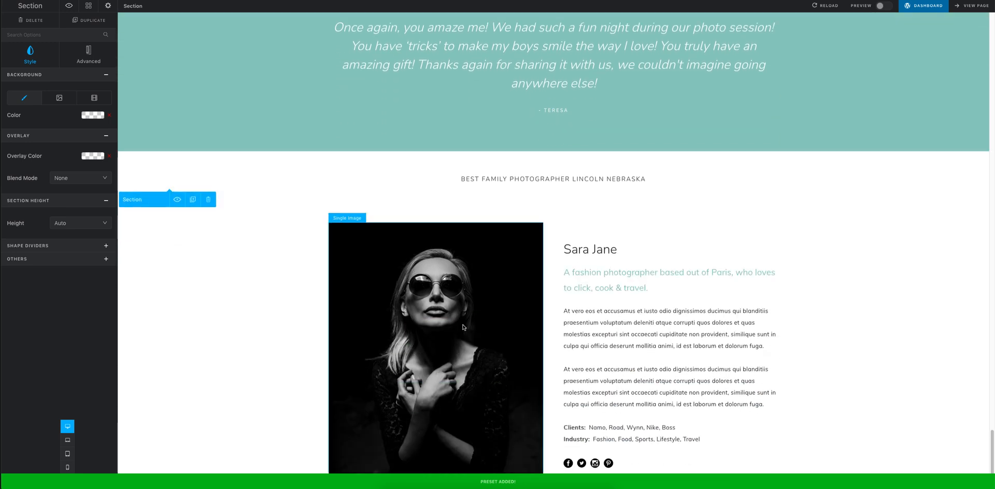
pyautogui.scroll(-3)
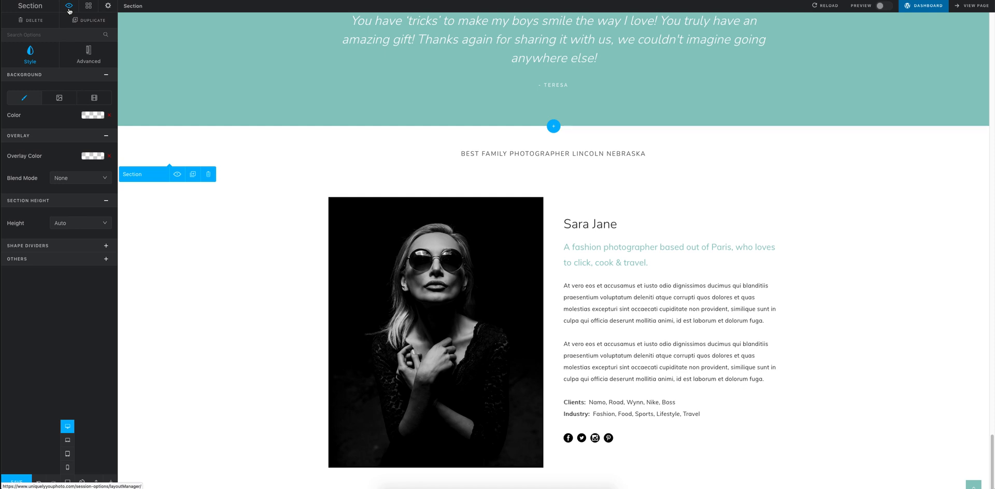
pyautogui.click(89, 6)
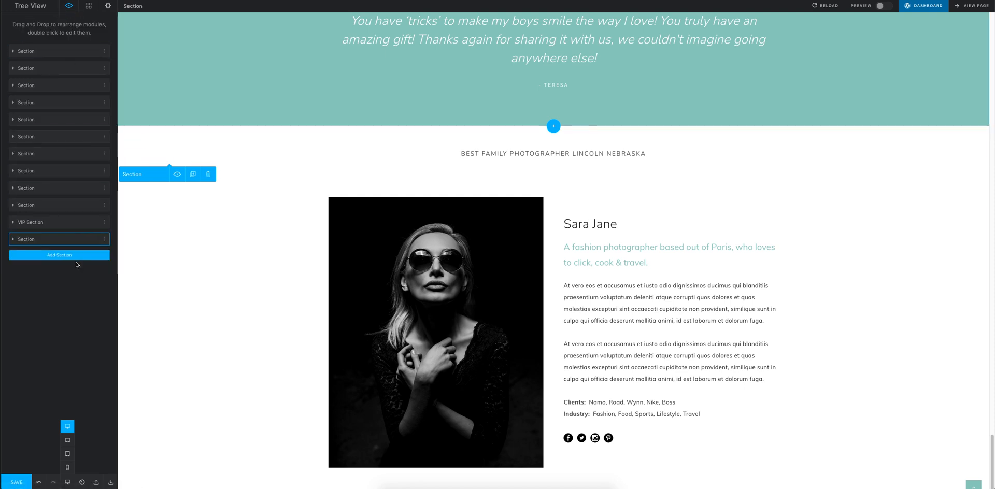
pyautogui.moveTo(64, 27)
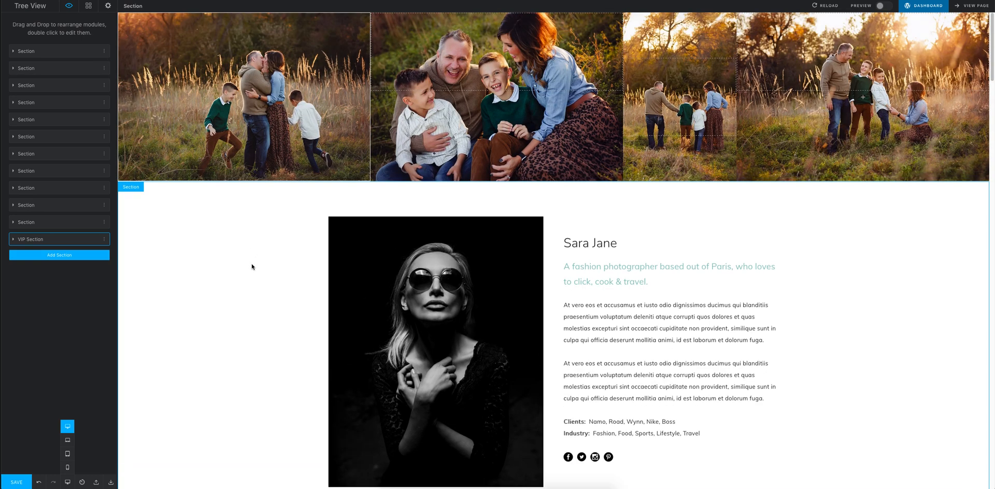
pyautogui.moveTo(495, 305)
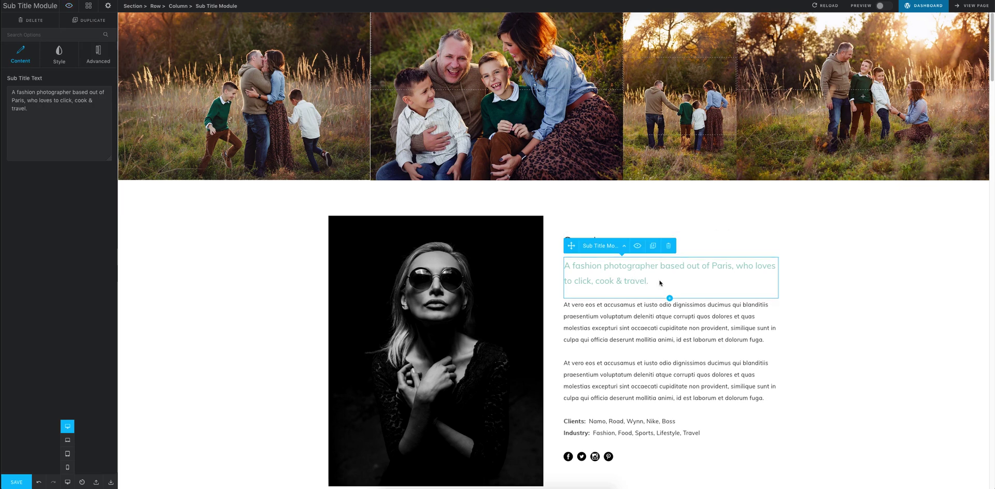
# - Delete the fashion-photographer subtitle and select the first social icon for editing
pyautogui.click(87, 7)
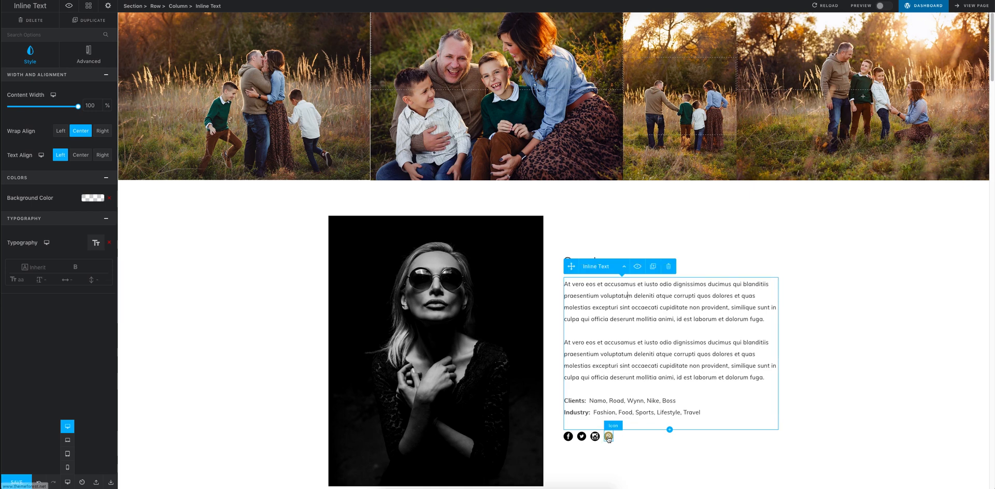
pyautogui.click(567, 451)
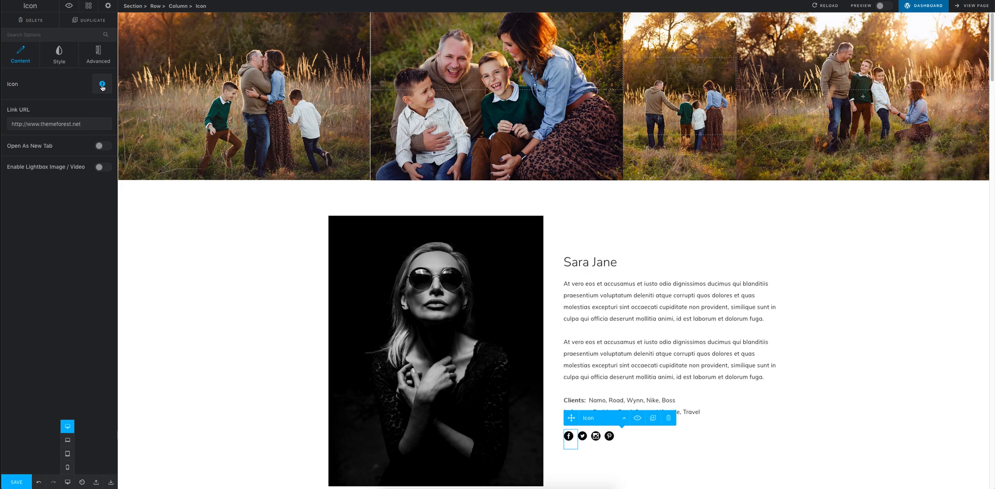
# - Replace the first social icon with a tag symbol
pyautogui.click(101, 83)
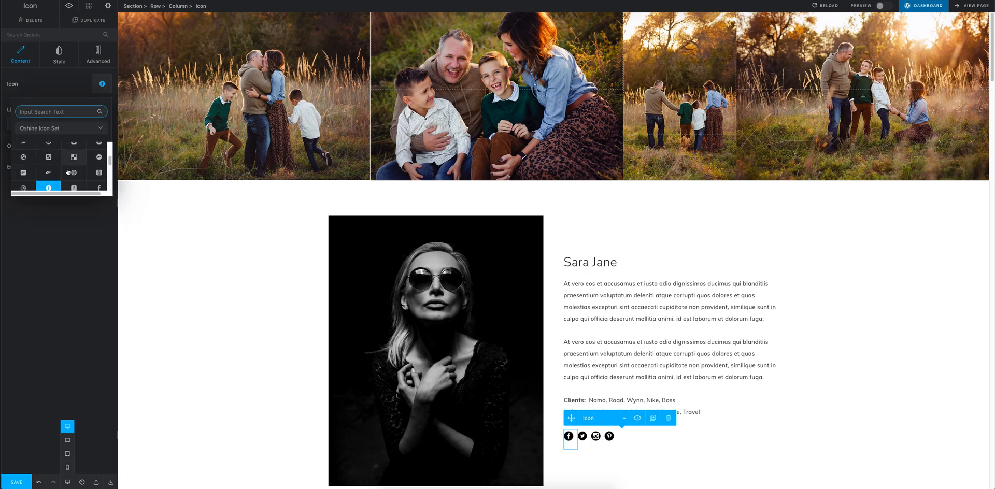
pyautogui.scroll(-3)
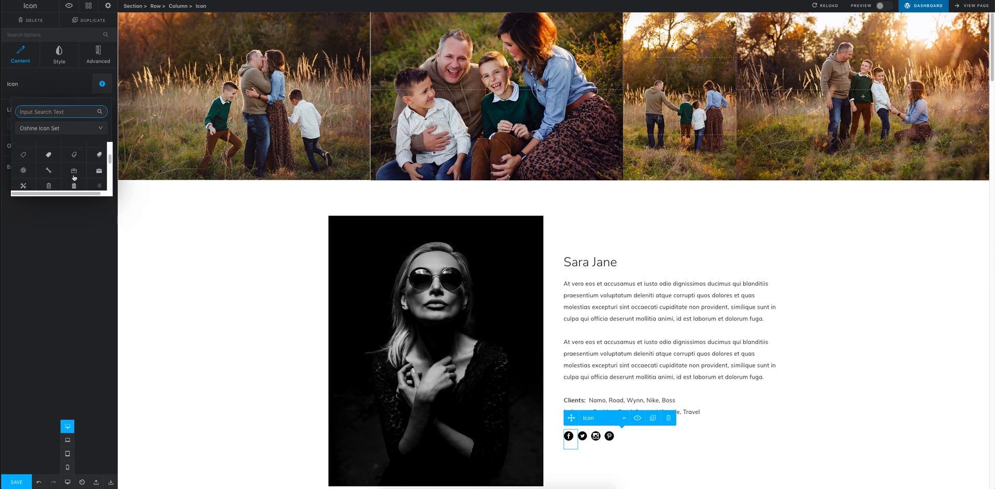
pyautogui.click(48, 155)
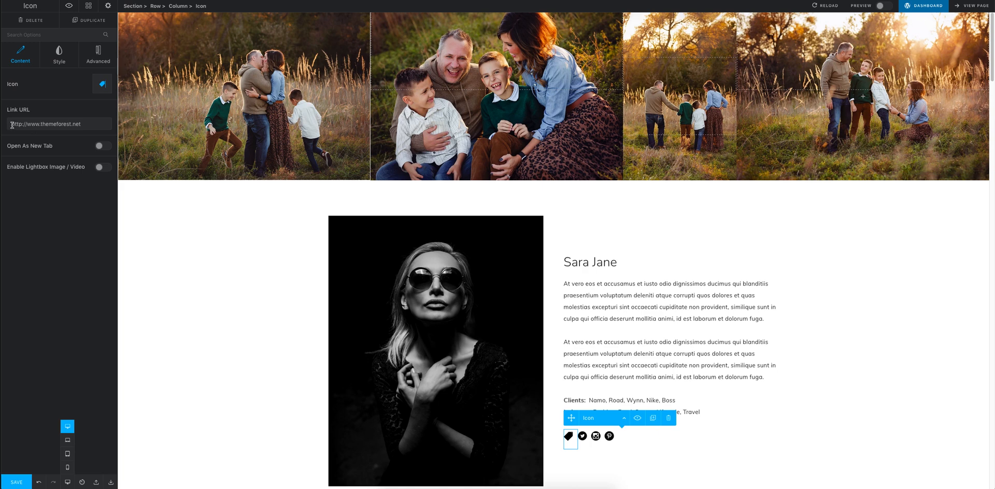
# - Select the icon's link URL and set it to open in a new tab
pyautogui.tripleClick(58, 125)
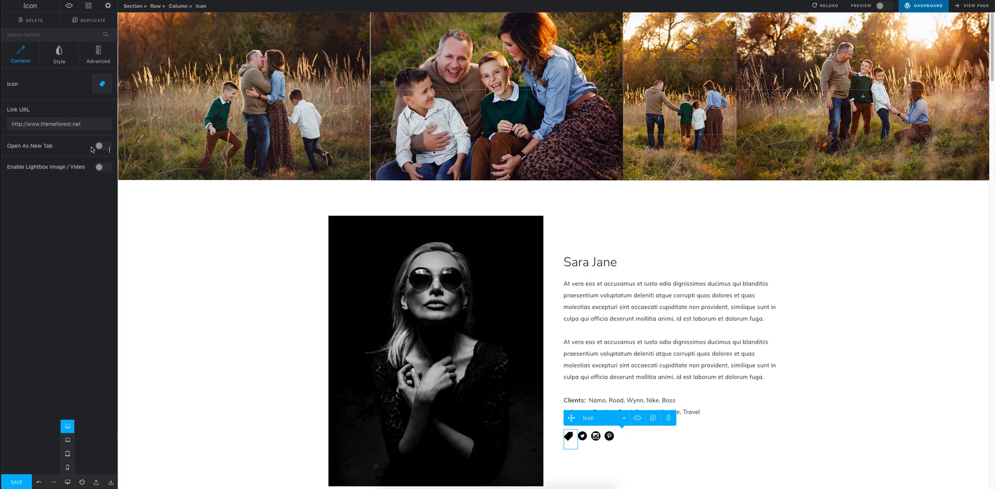
pyautogui.click(103, 145)
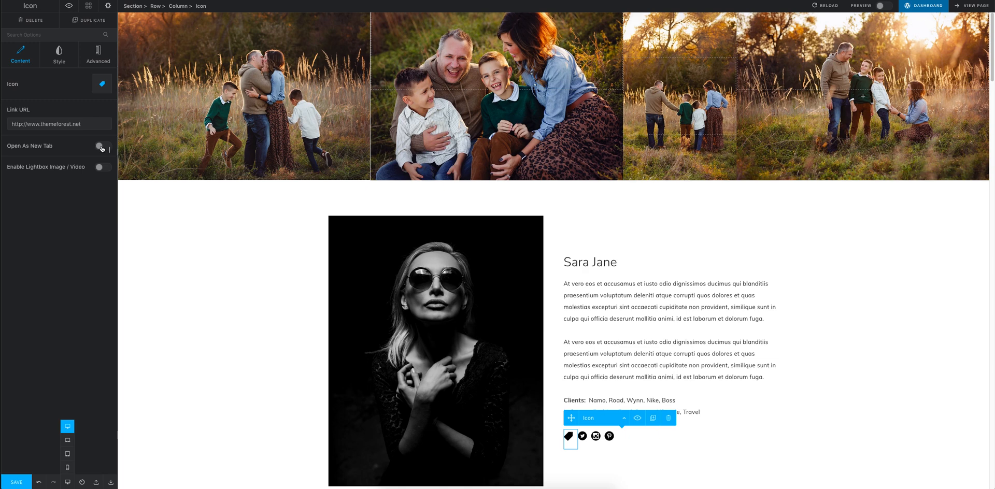
pyautogui.click(103, 145)
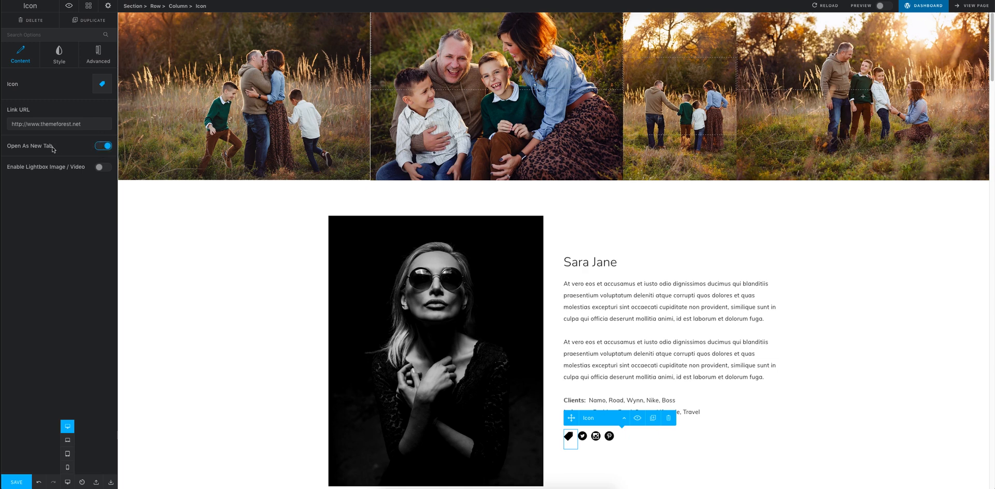
pyautogui.click(58, 54)
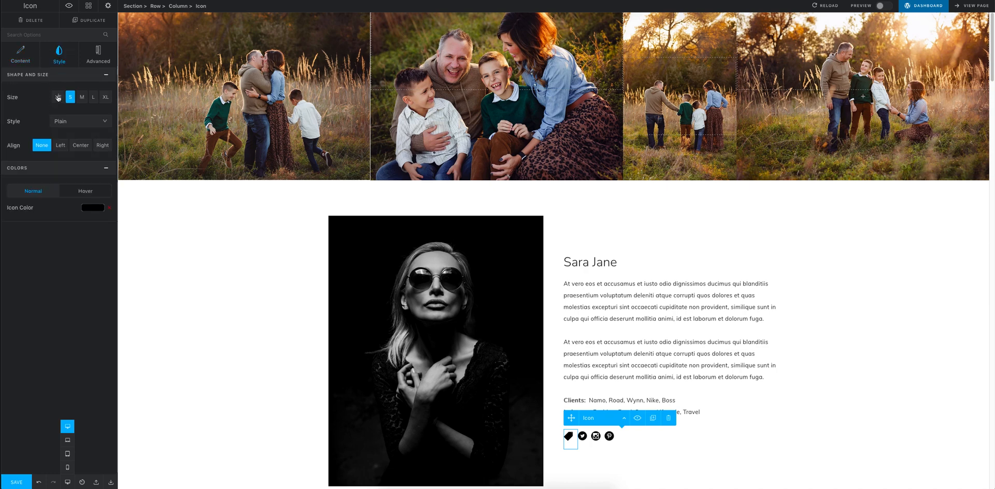
# - Enlarge the tag icon to extra-large size and keep its style Plain
pyautogui.click(81, 98)
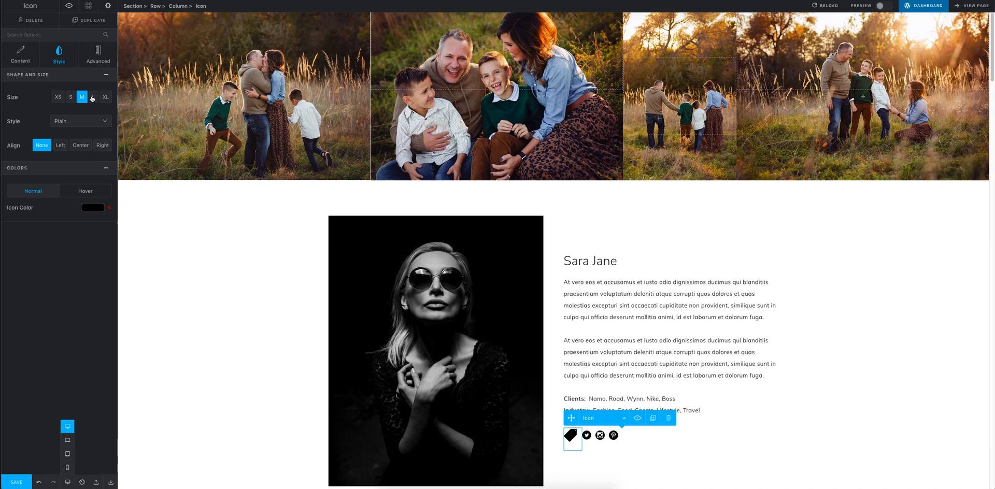
pyautogui.click(106, 98)
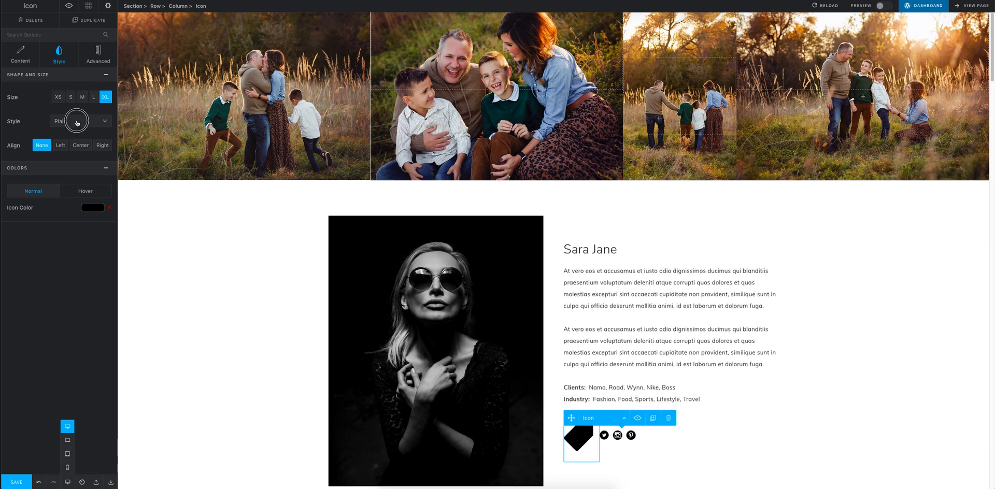
pyautogui.click(80, 120)
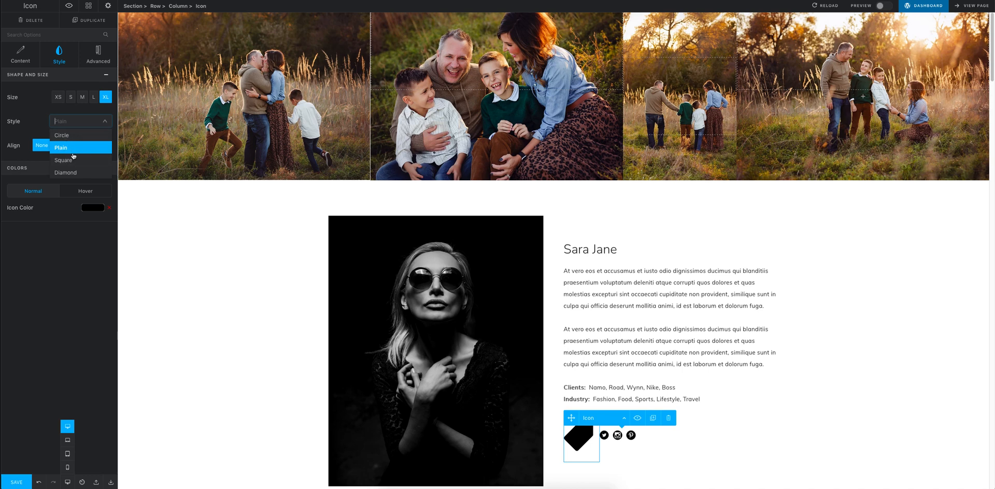
pyautogui.click(60, 147)
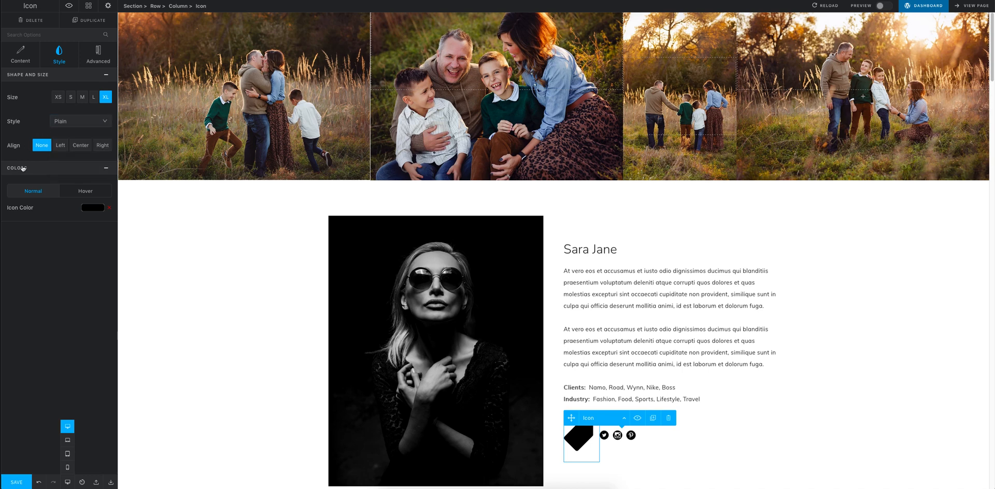
# - Try center alignment, revert to none, and bring up the Icon Color choices
pyautogui.click(80, 145)
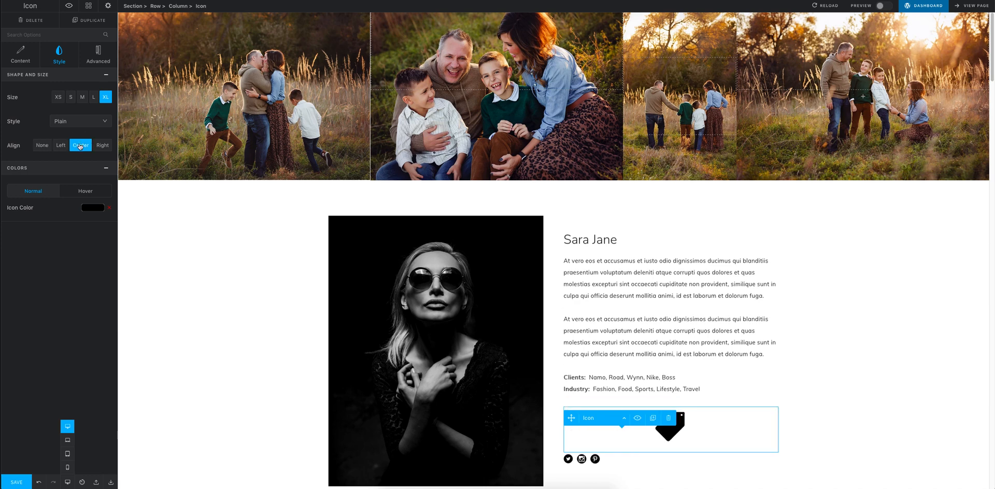
pyautogui.click(42, 145)
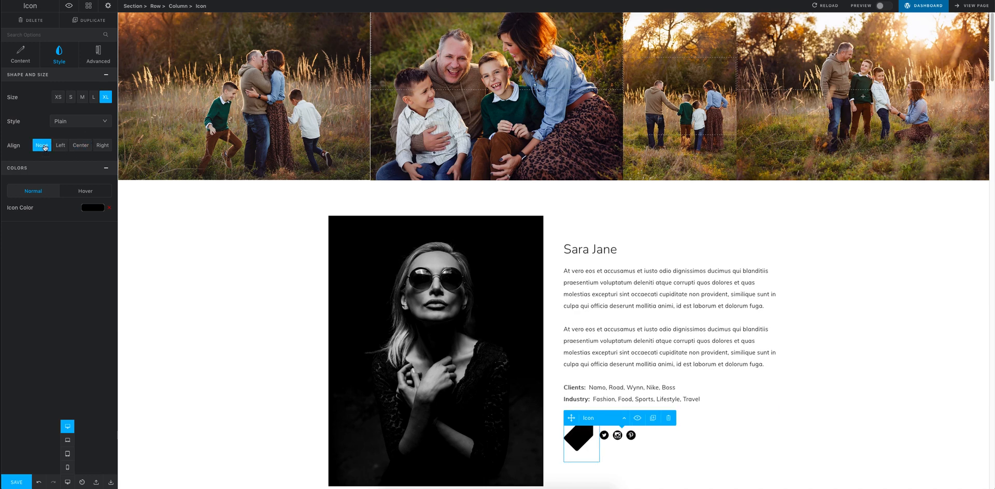
pyautogui.moveTo(56, 195)
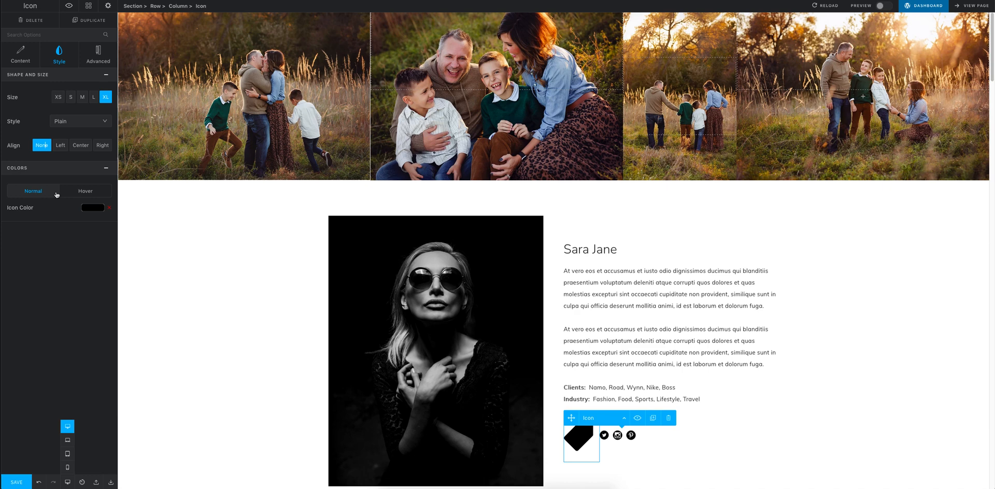
pyautogui.click(94, 207)
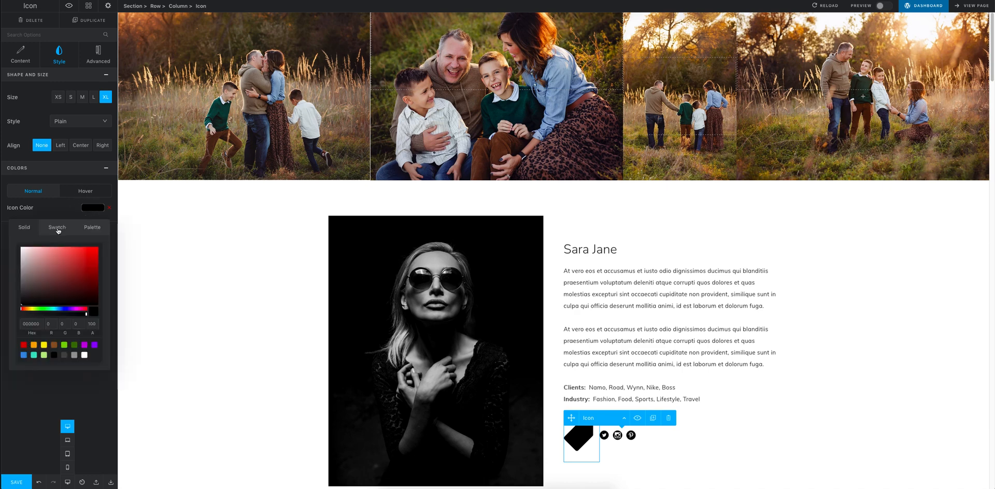
# - Colour the tag icon teal using the theme palette swatch
pyautogui.click(91, 227)
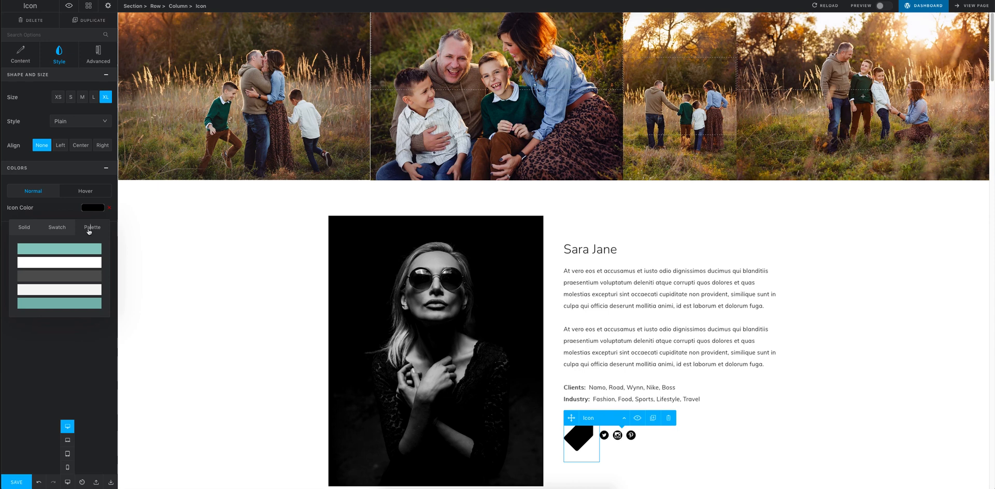
pyautogui.click(58, 302)
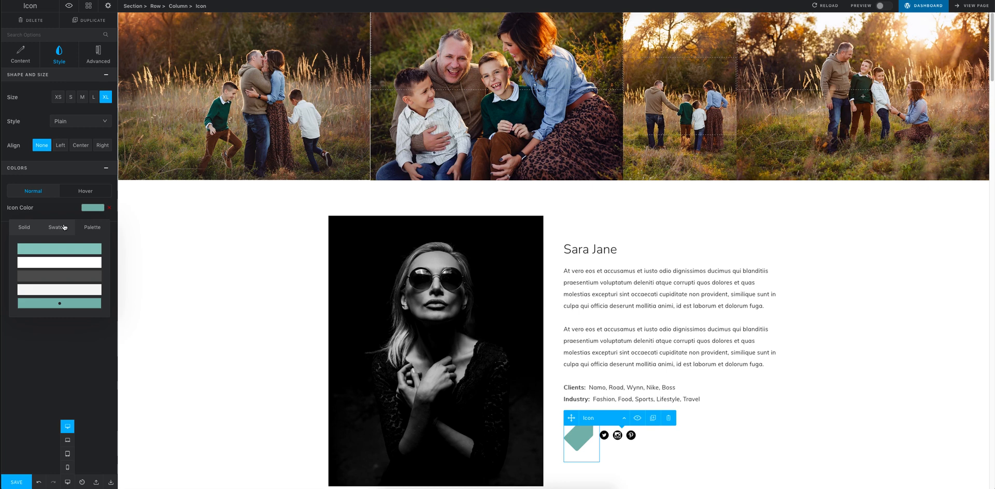
pyautogui.click(57, 227)
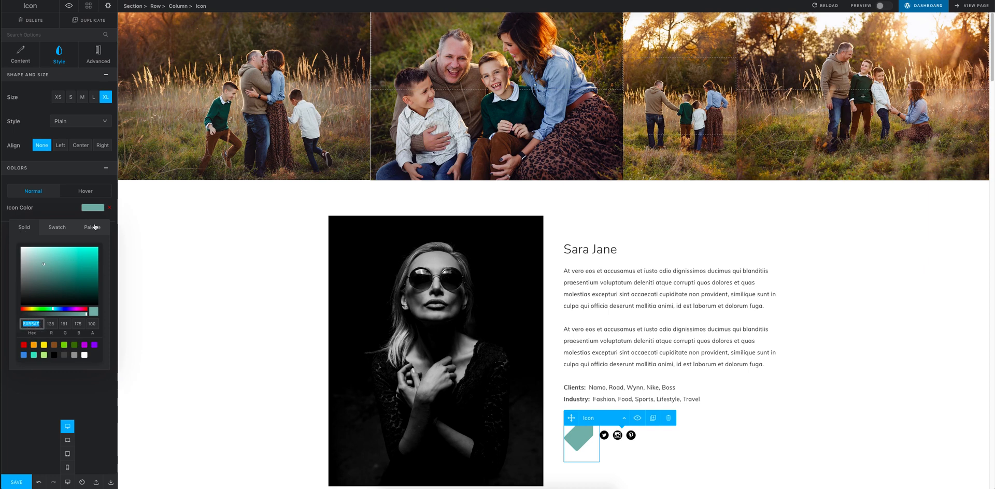
# - Give the tag icon a gray hover colour, then select the Twitter icon
pyautogui.click(85, 191)
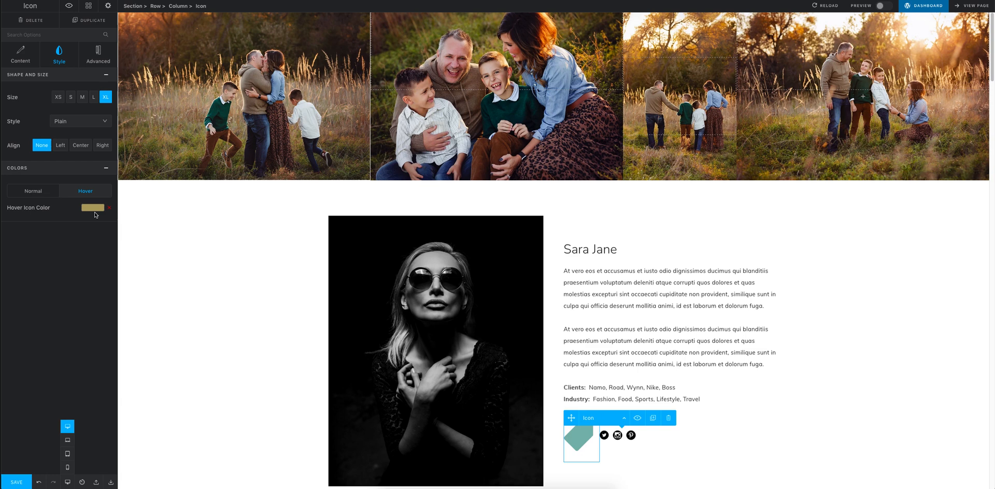
pyautogui.click(93, 208)
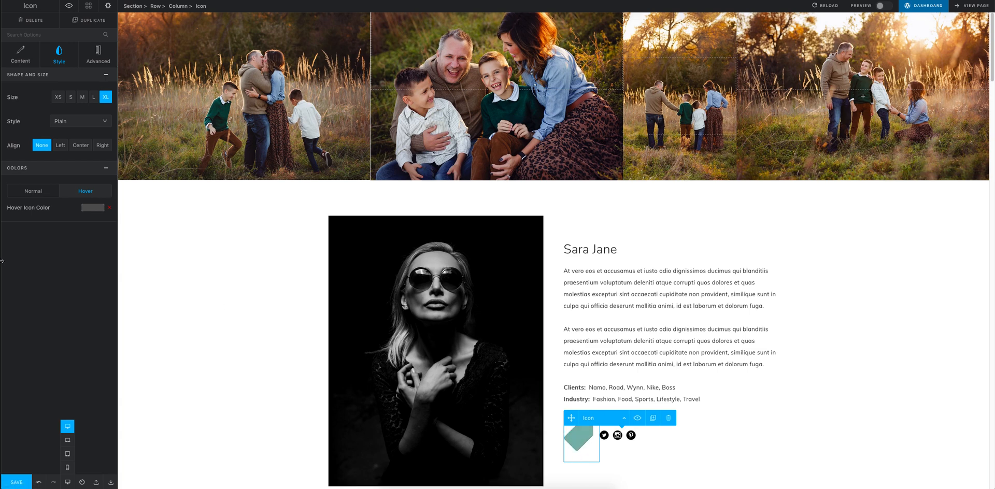
pyautogui.moveTo(575, 446)
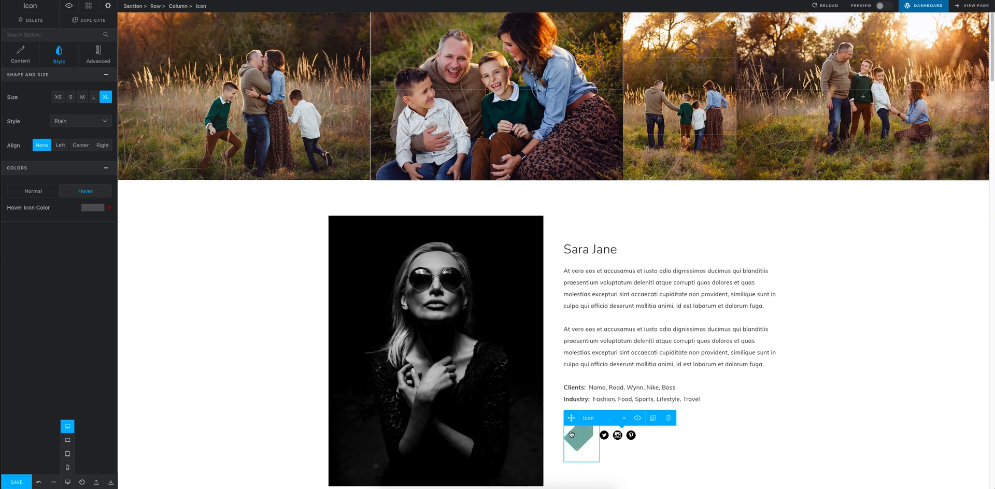
pyautogui.click(22, 55)
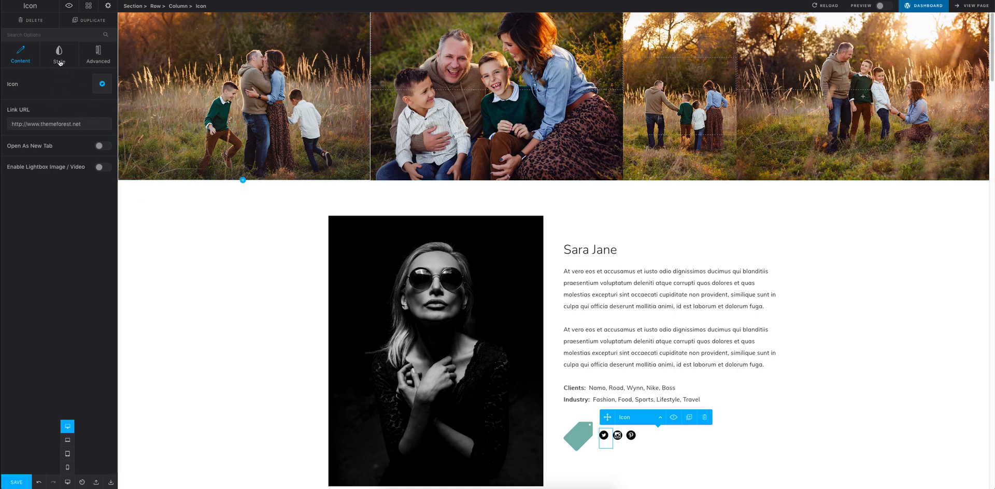
# - Make the Twitter icon size XL and select the Sara Jane heading text block
pyautogui.click(57, 60)
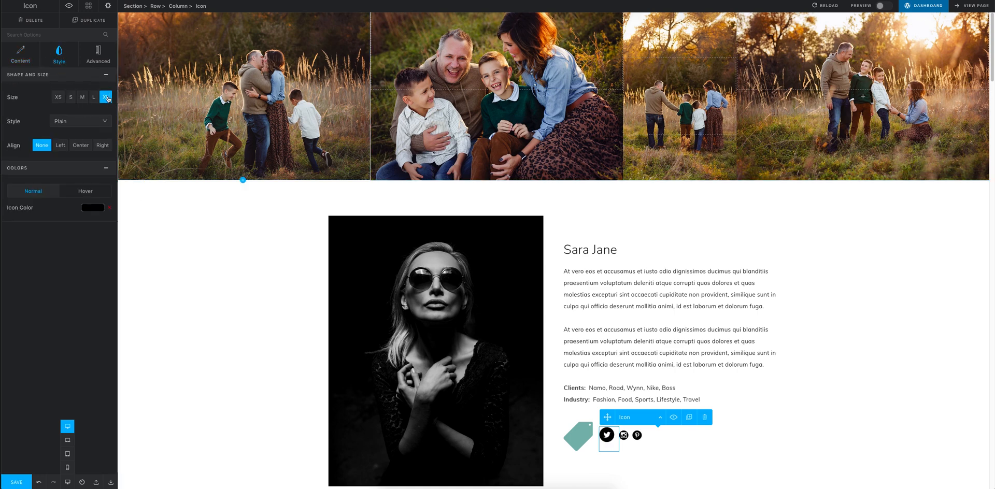
pyautogui.click(106, 96)
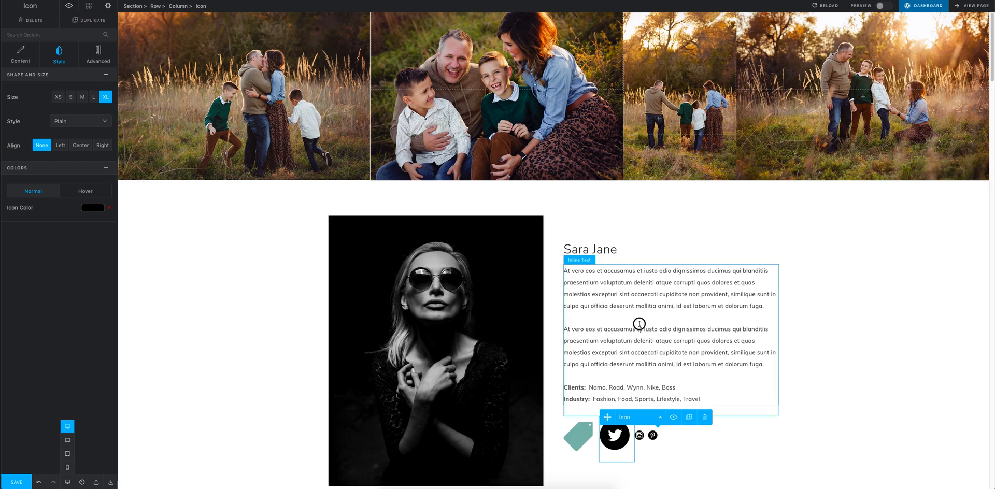
pyautogui.click(589, 249)
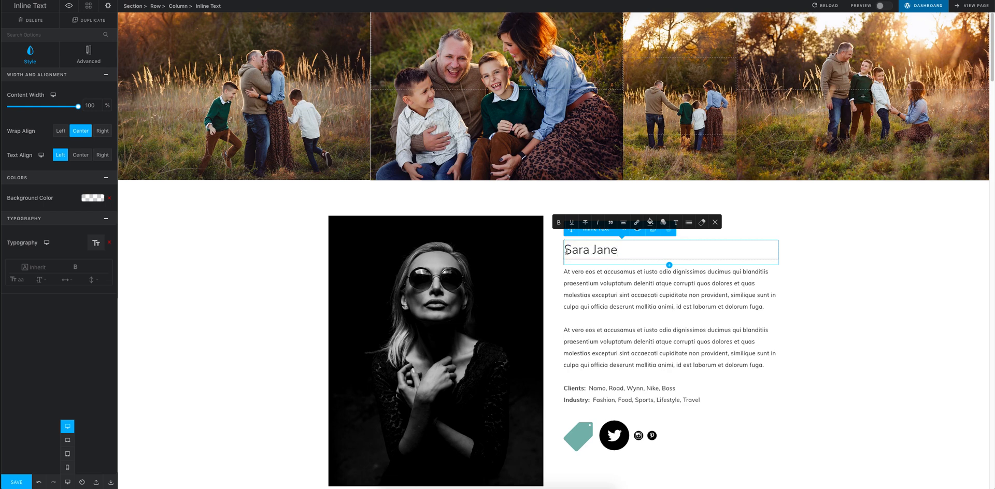
# - Re-enter the heading text as 'Sara Jane'
pyautogui.doubleClick(591, 250)
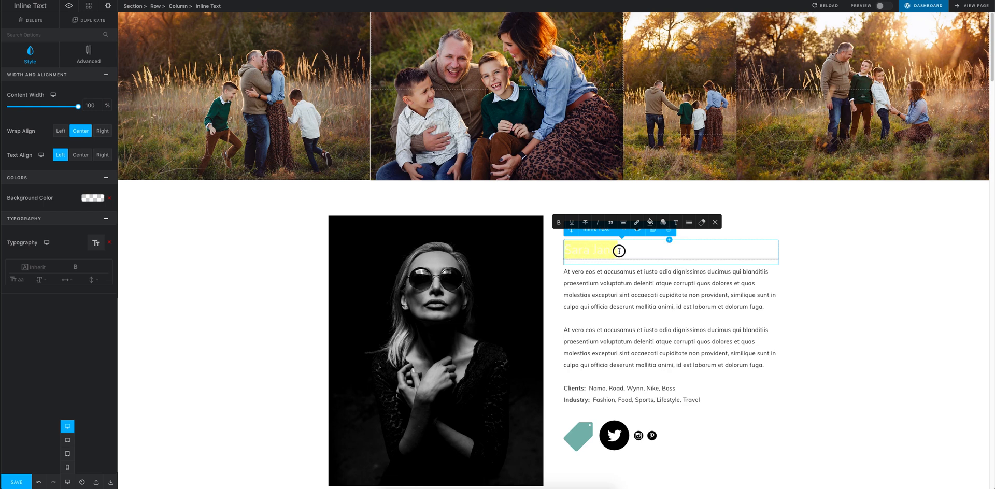
pyautogui.write('Sara Jane')
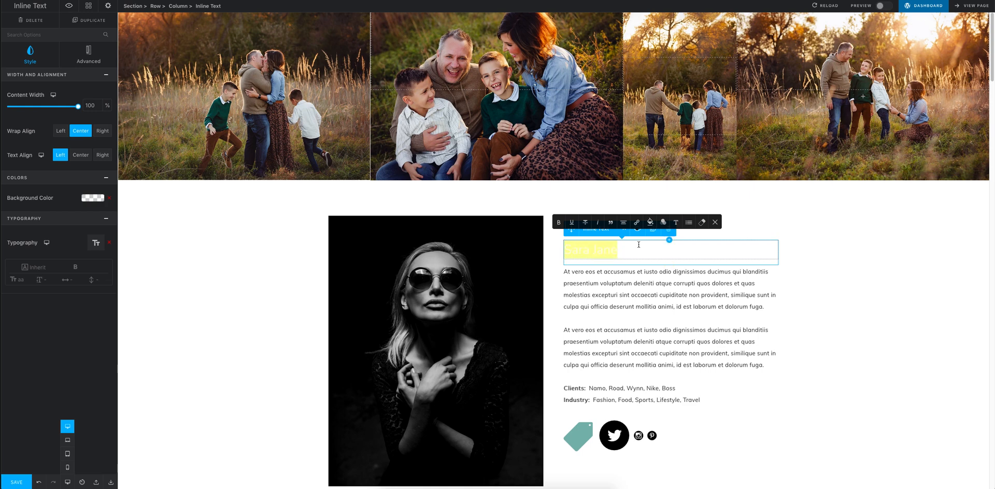
pyautogui.moveTo(676, 222)
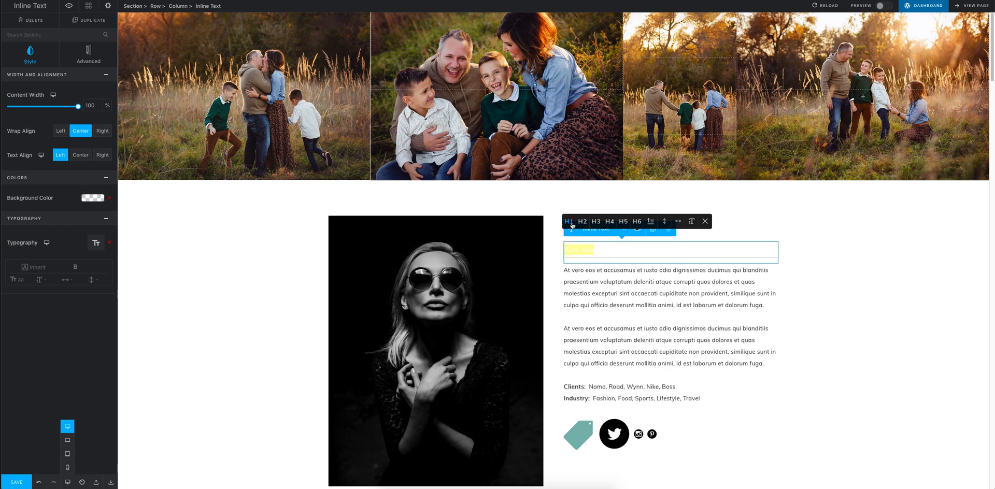
pyautogui.write('Sara Jane')
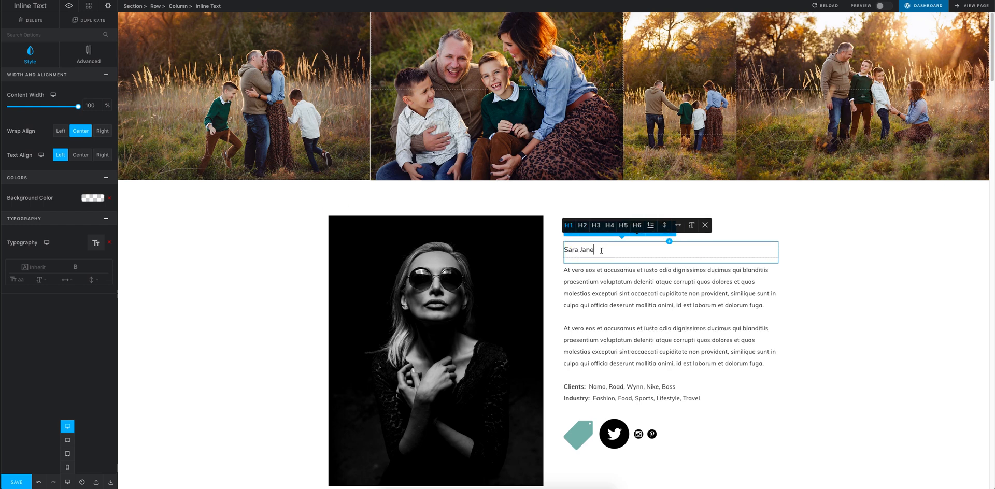
# - Try heading levels H1, H3, H6 and settle on the H5 script-font style for 'Sara Jane'
pyautogui.click(583, 225)
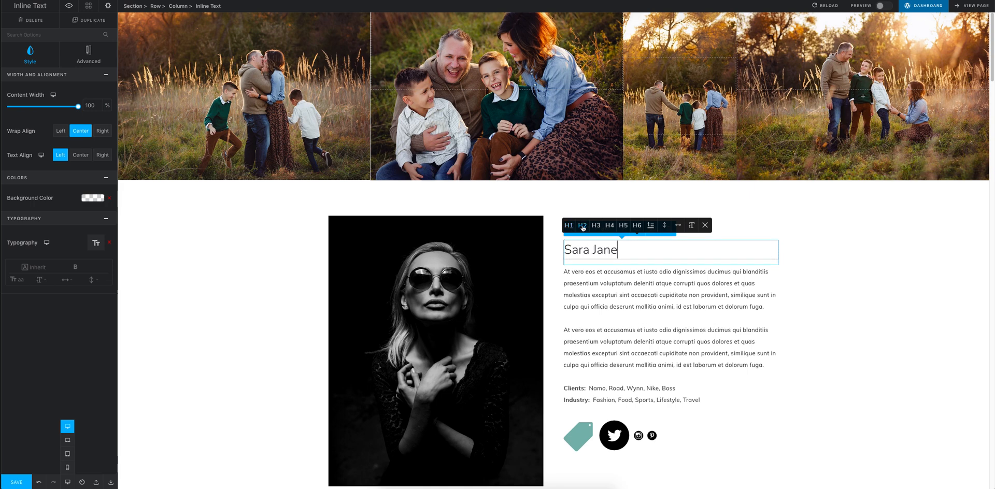
pyautogui.click(596, 224)
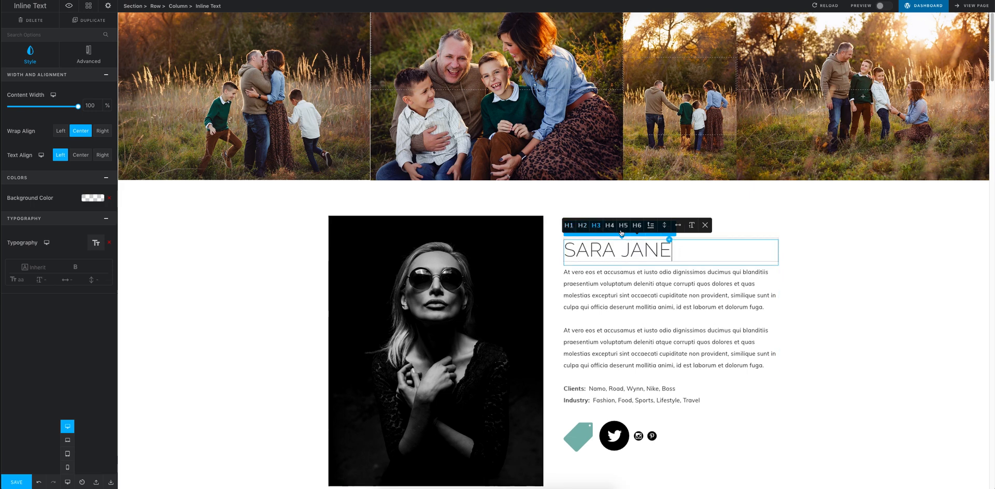
pyautogui.click(623, 225)
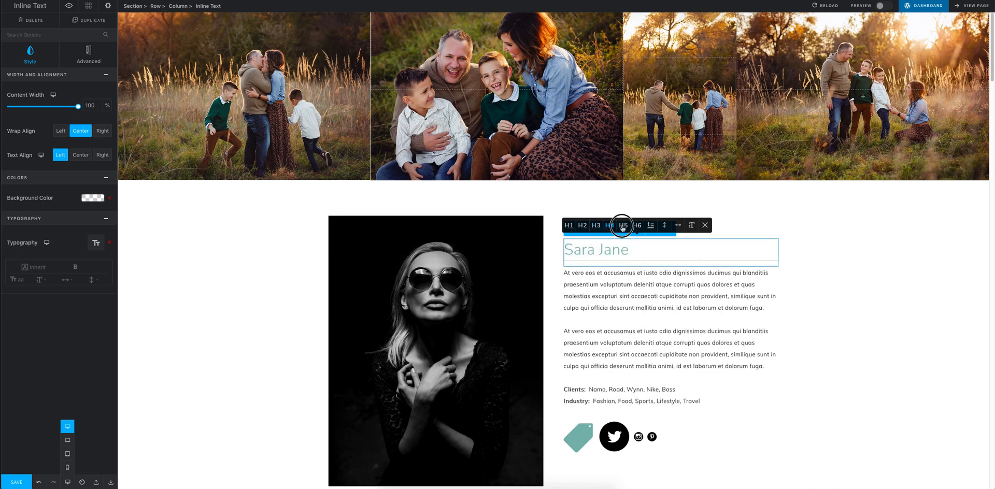
pyautogui.click(636, 224)
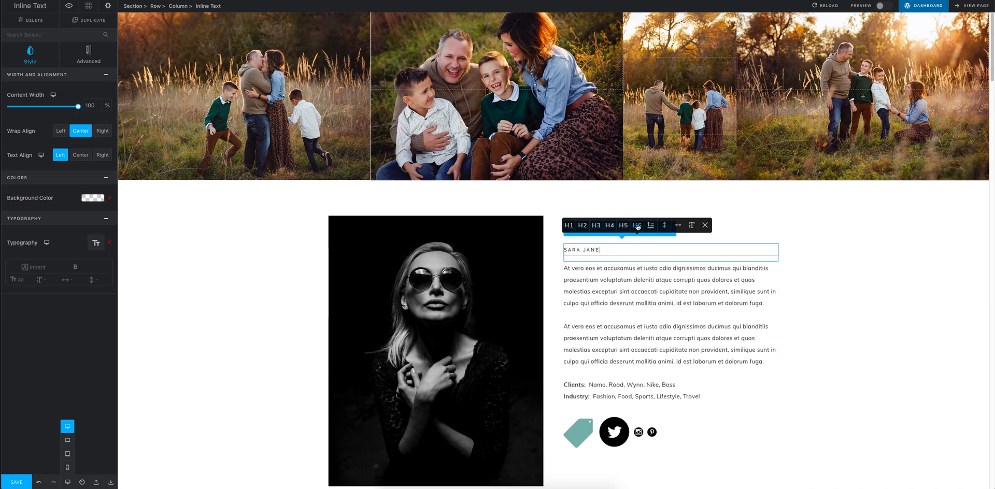
pyautogui.click(636, 224)
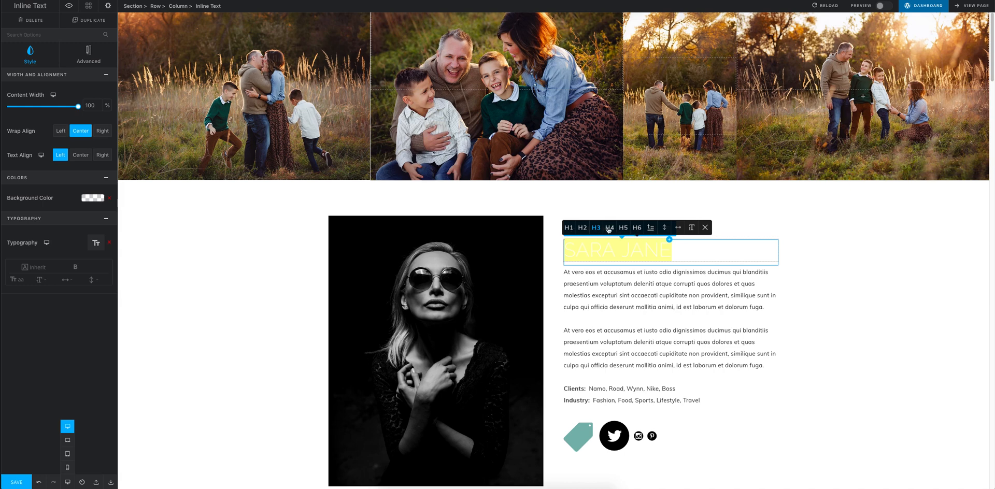
pyautogui.click(622, 226)
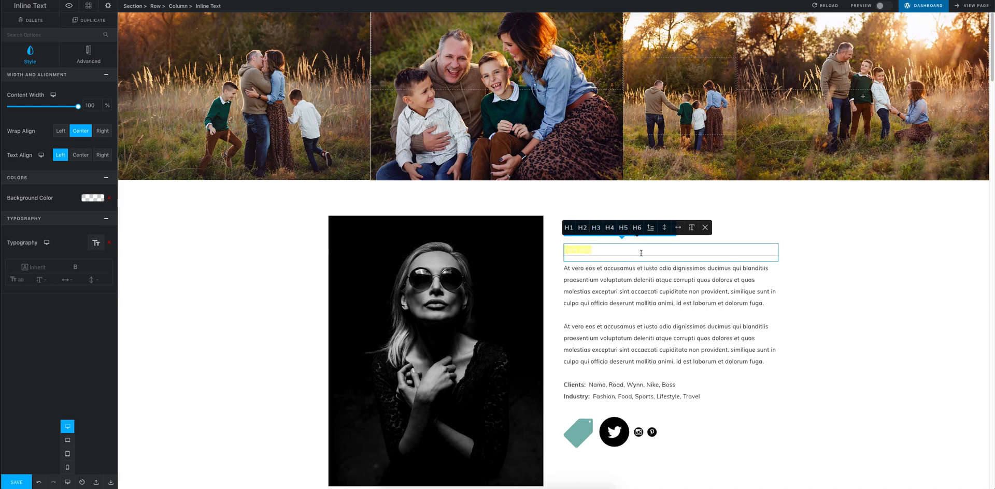
pyautogui.write('Sara Jane')
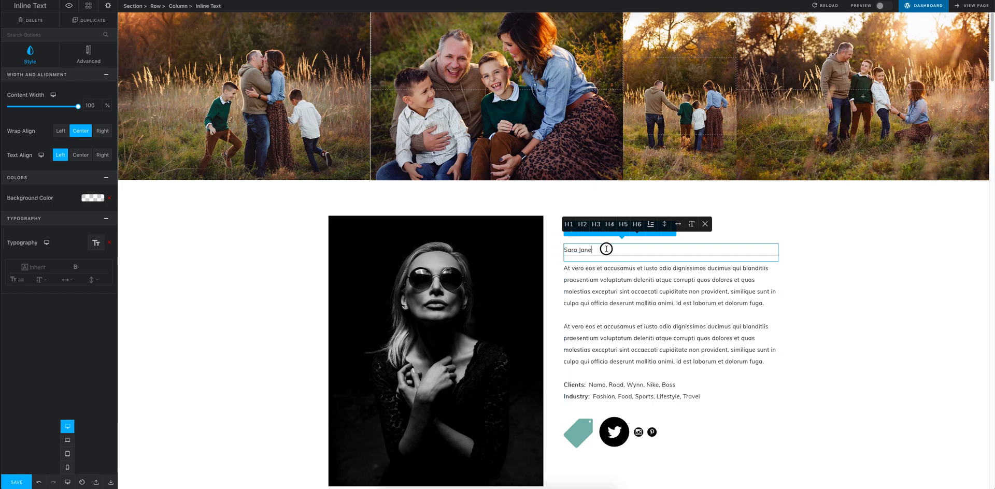
pyautogui.click(622, 224)
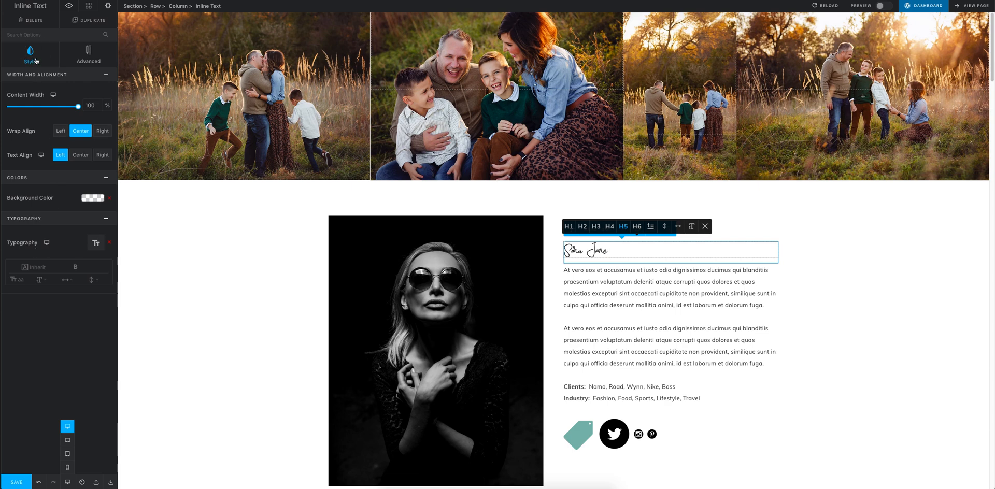
pyautogui.moveTo(27, 247)
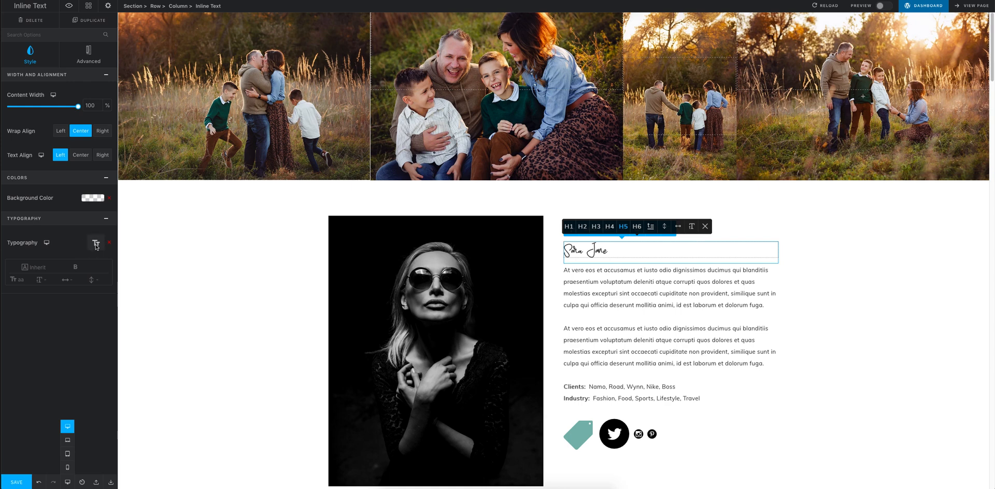
# - Set the heading's desktop typography to 90 px font size with 100 px line height
pyautogui.click(95, 242)
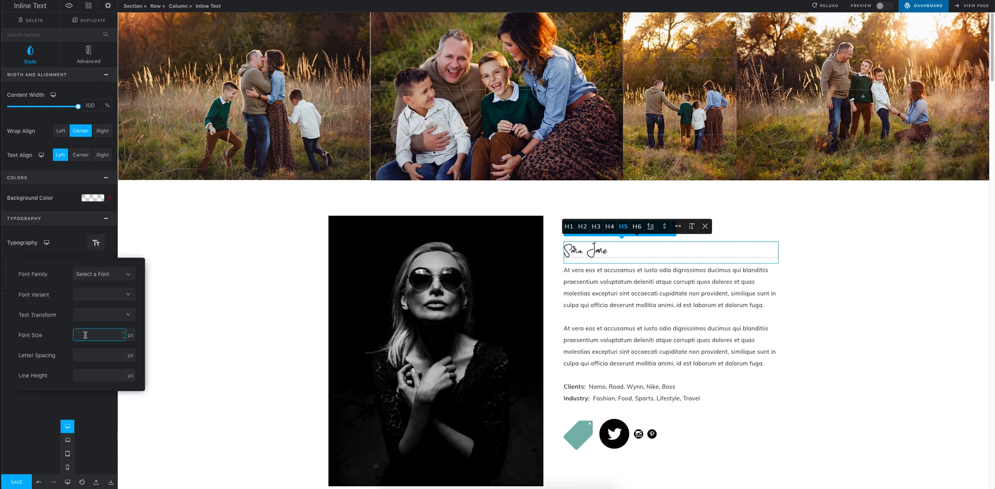
pyautogui.write('90')
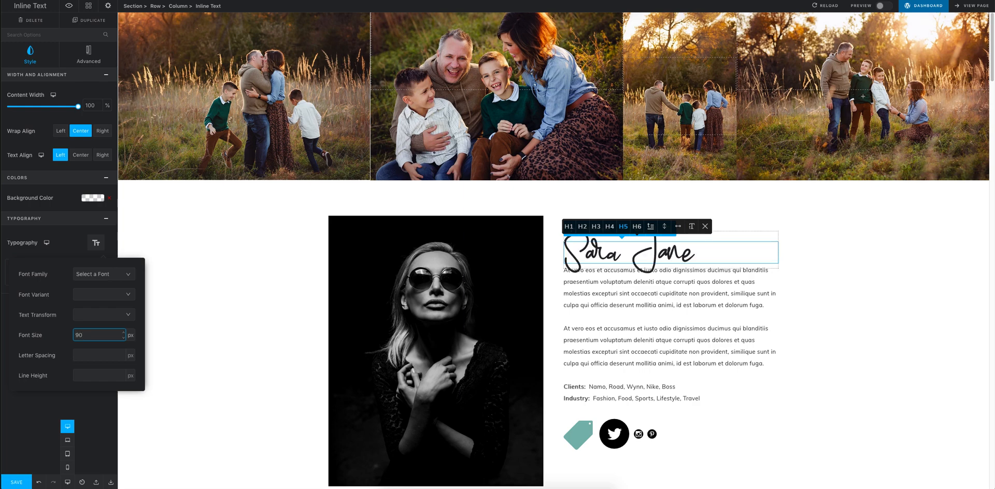
pyautogui.moveTo(363, 372)
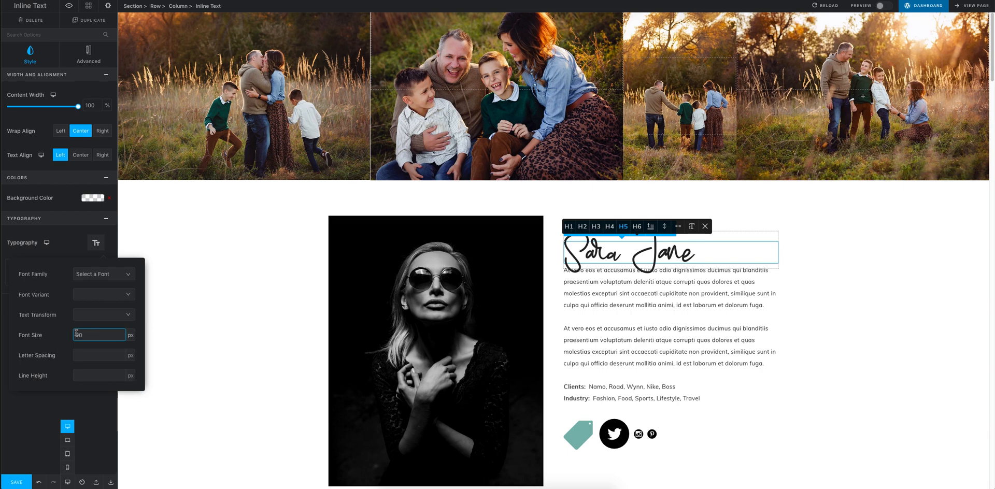
pyautogui.click(99, 375)
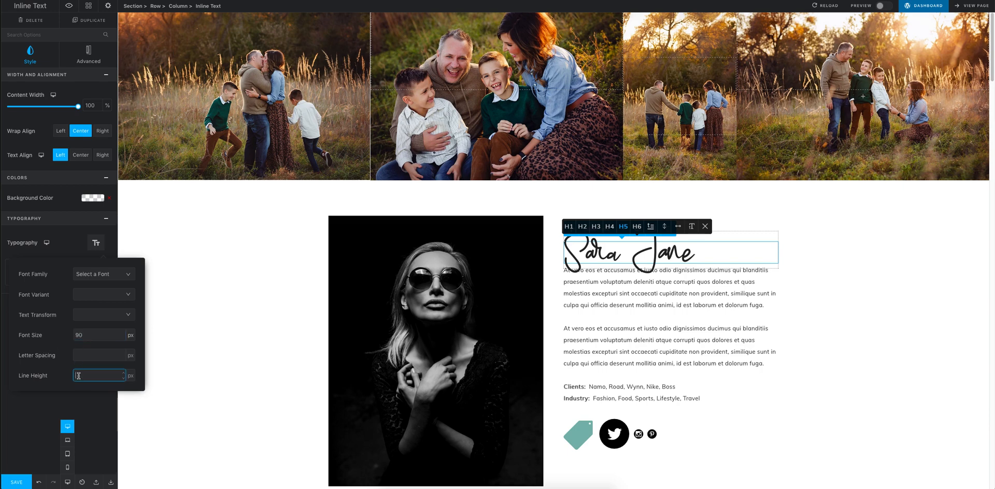
pyautogui.write('90')
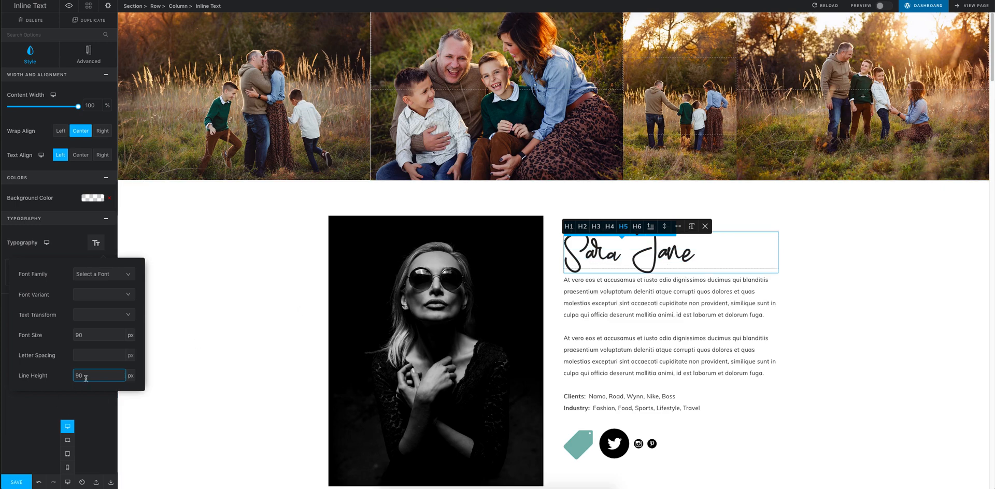
pyautogui.write('10')
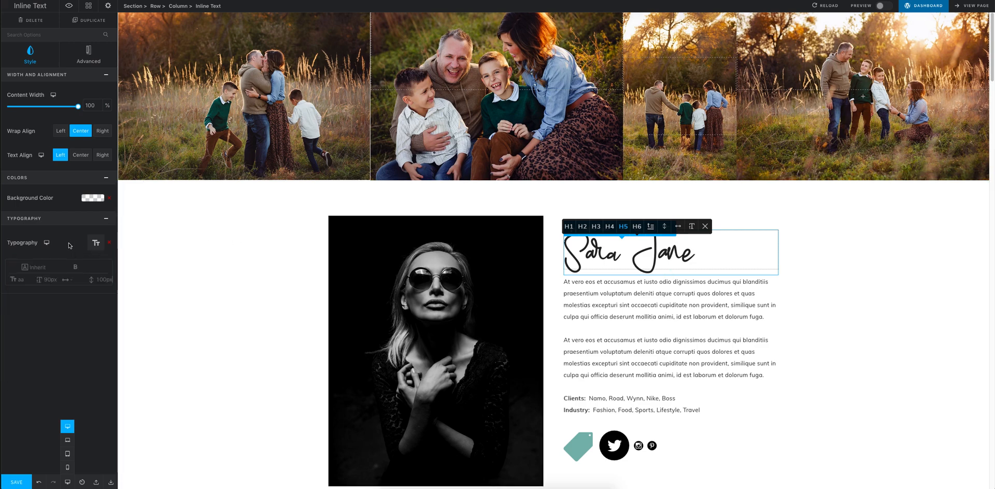
pyautogui.moveTo(69, 467)
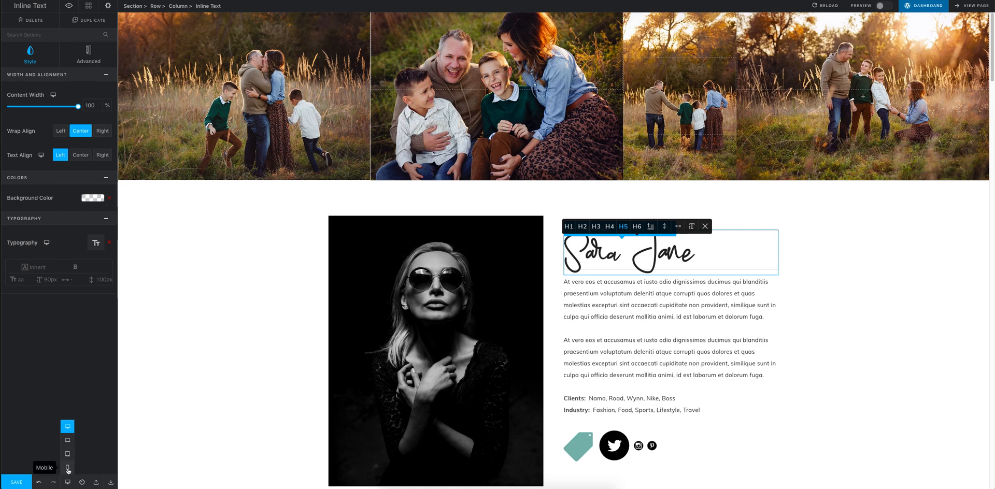
# - On mobile, set the heading to 55 px font size and 55 line height
pyautogui.click(67, 466)
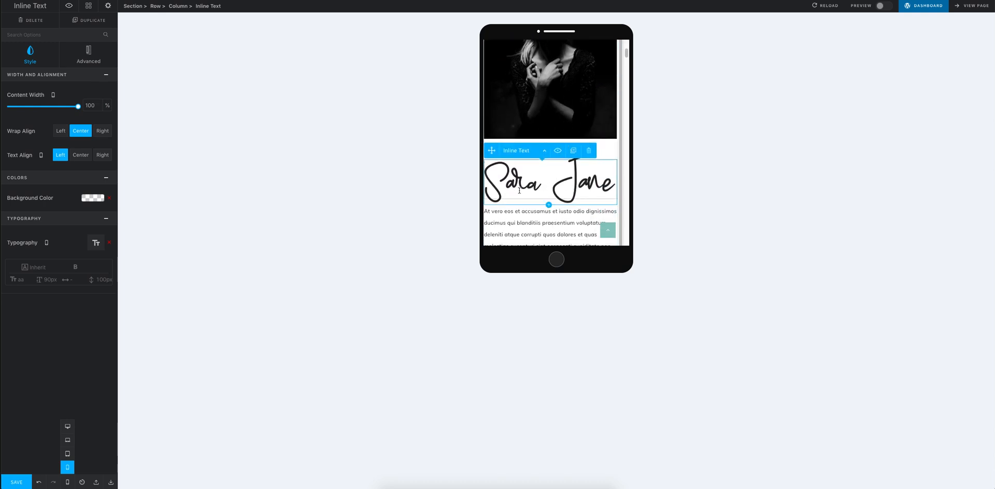
pyautogui.moveTo(64, 245)
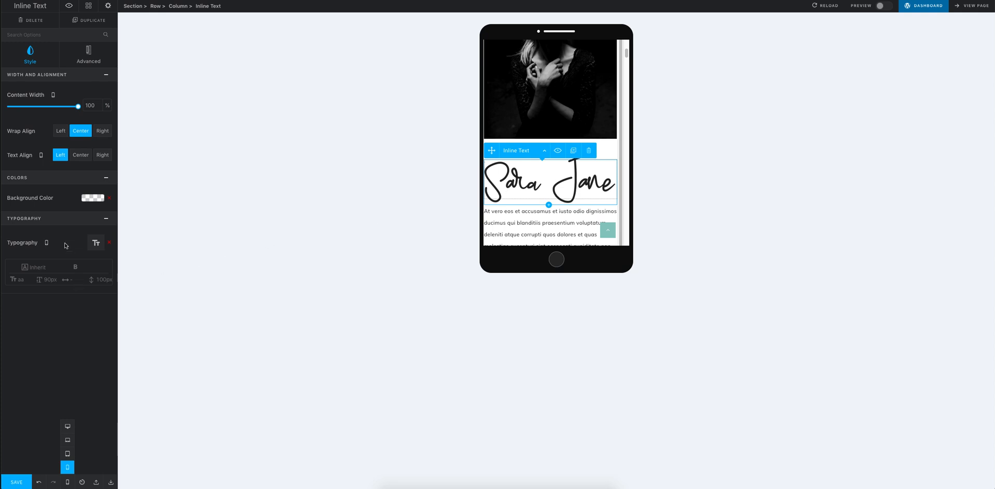
pyautogui.moveTo(52, 241)
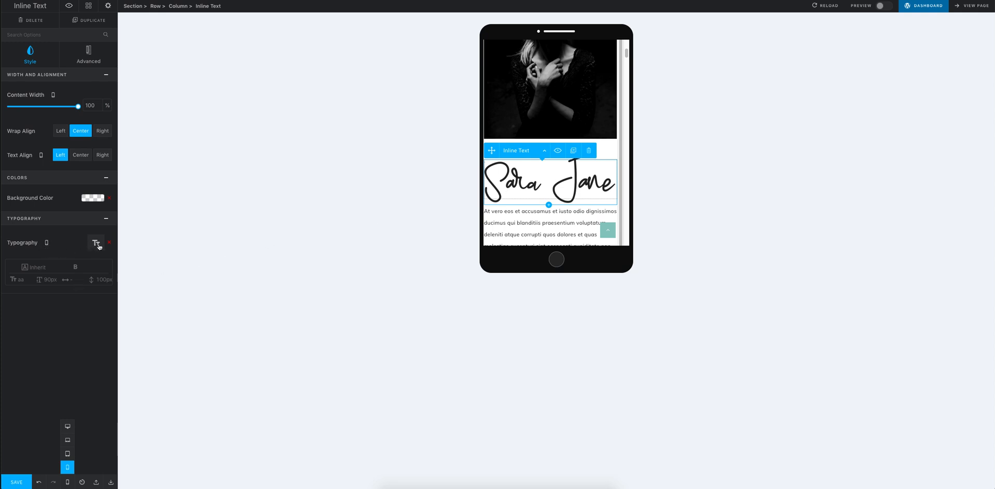
pyautogui.click(96, 243)
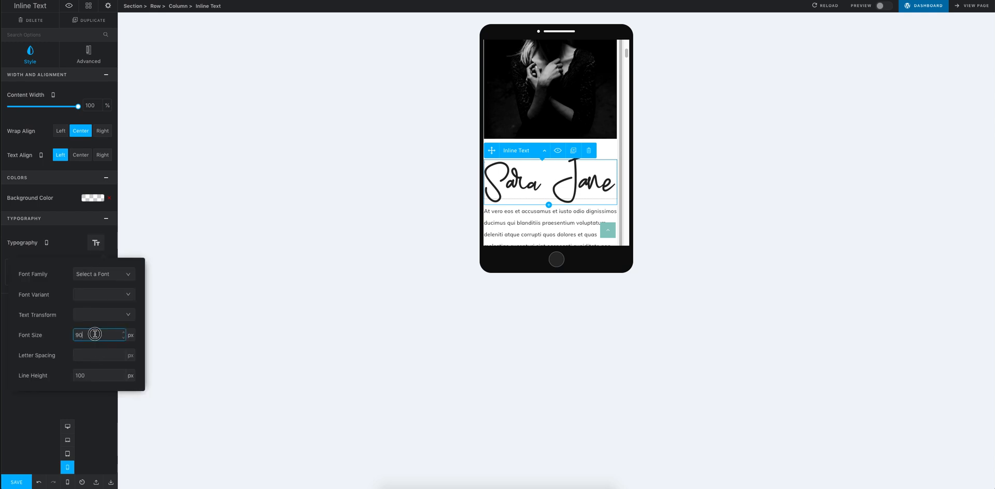
pyautogui.write('55')
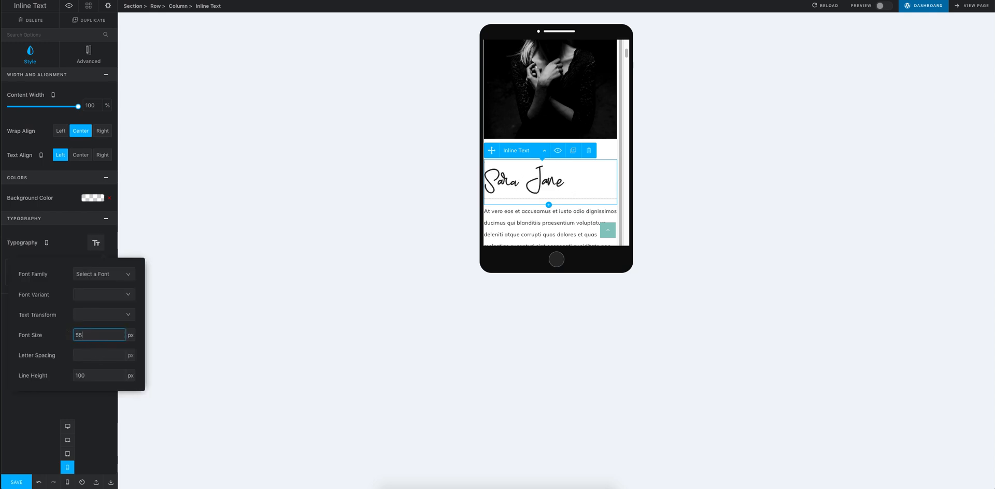
pyautogui.click(98, 375)
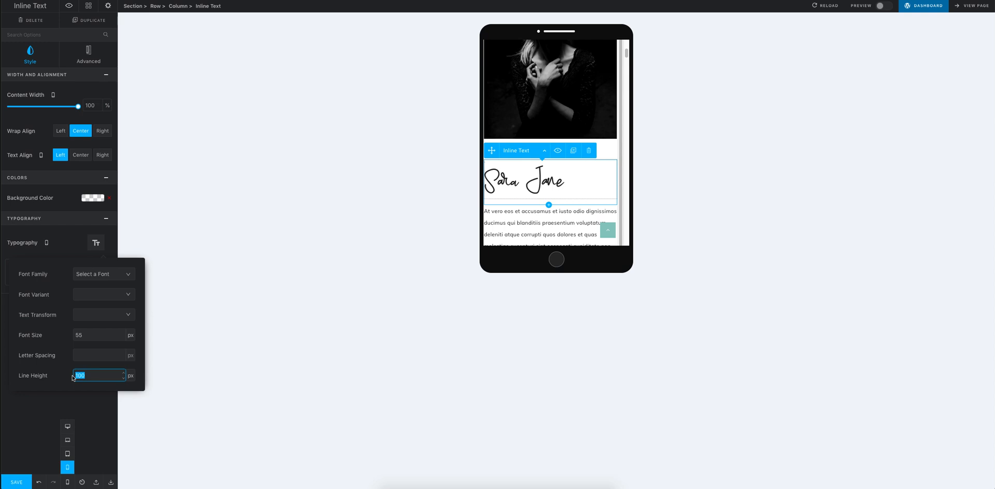
pyautogui.write('55')
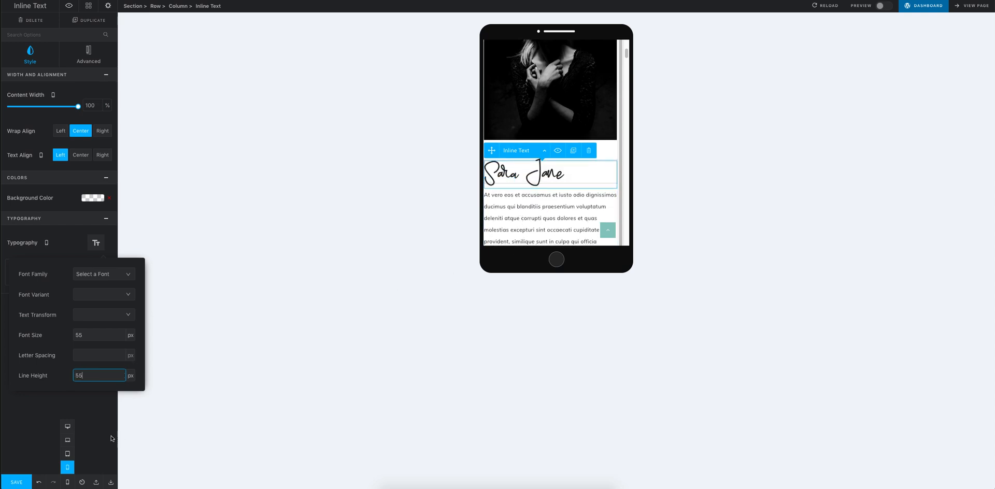
pyautogui.moveTo(68, 451)
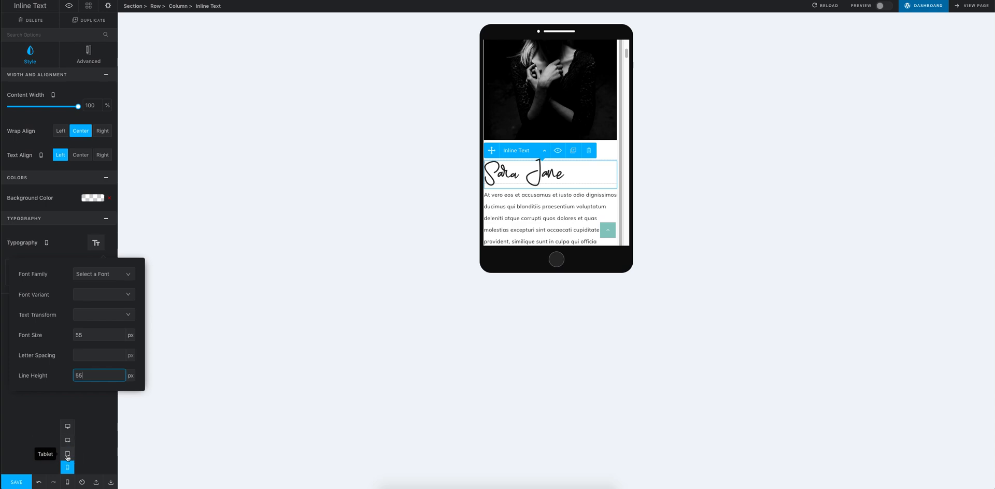
# - On tablet, give the heading 40 px font size and 40 line height, checking against desktop
pyautogui.click(68, 453)
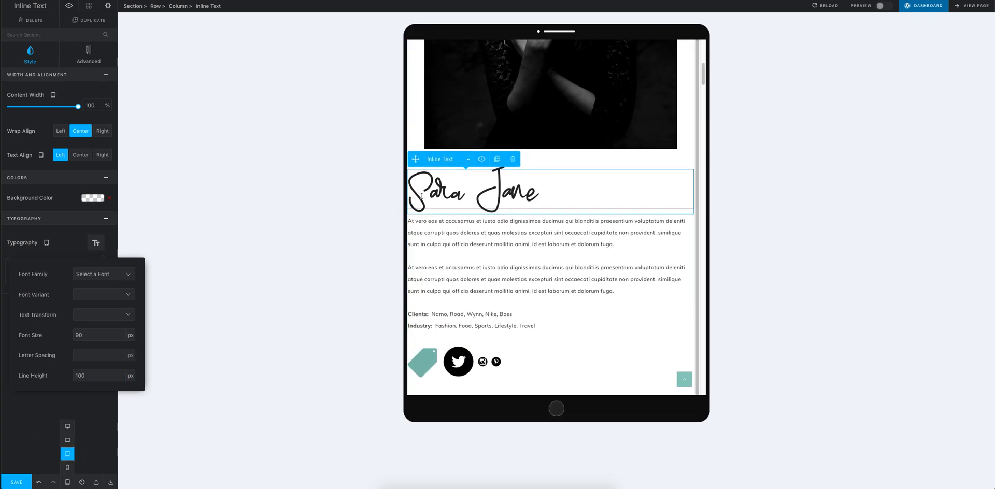
pyautogui.click(97, 334)
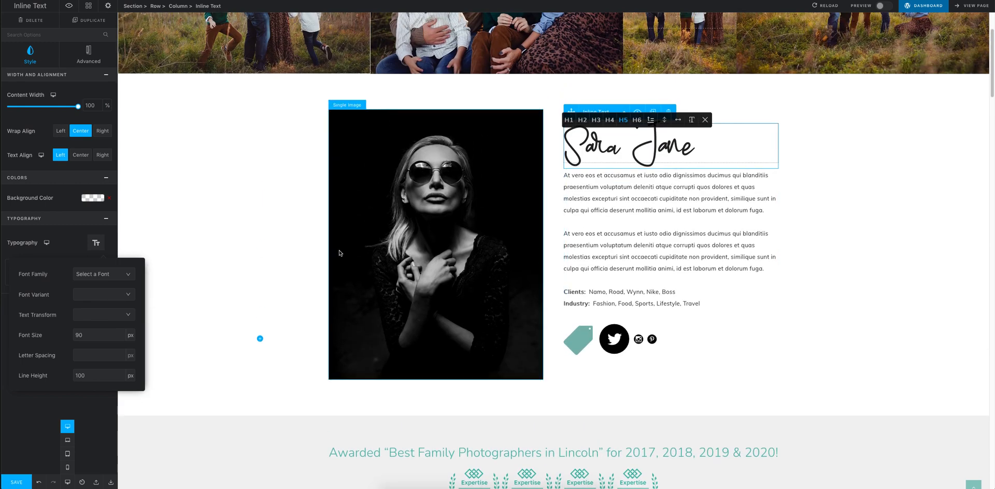
pyautogui.moveTo(69, 452)
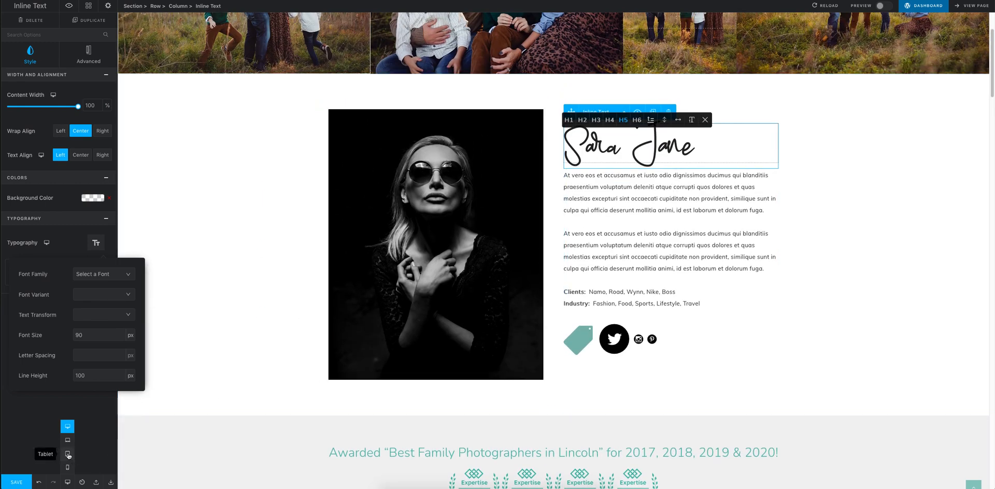
pyautogui.click(68, 465)
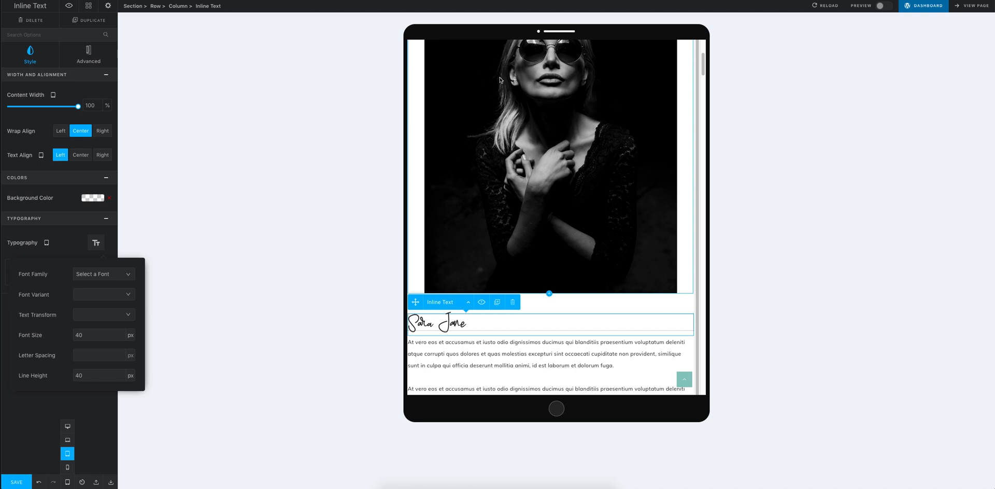
pyautogui.moveTo(622, 234)
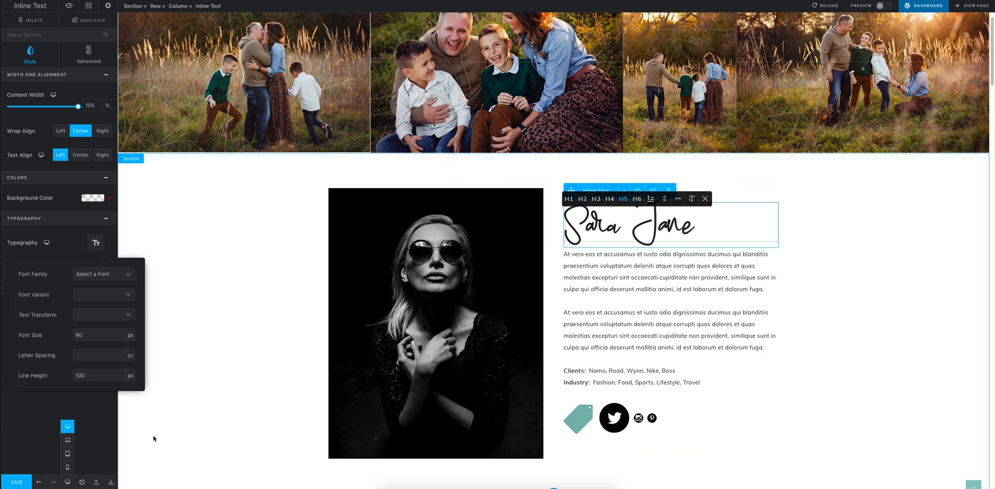
# - On laptop, set the heading to 60 px font size and 60 line height
pyautogui.click(68, 439)
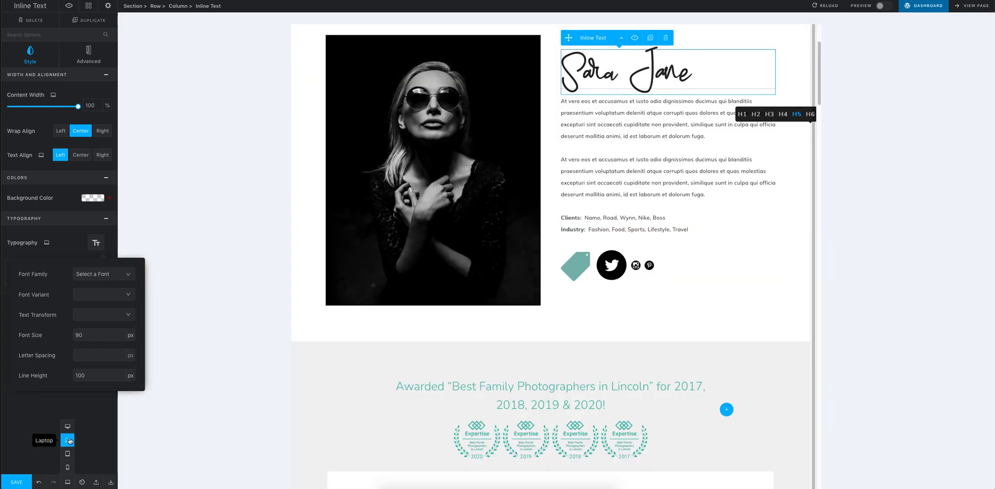
pyautogui.click(69, 440)
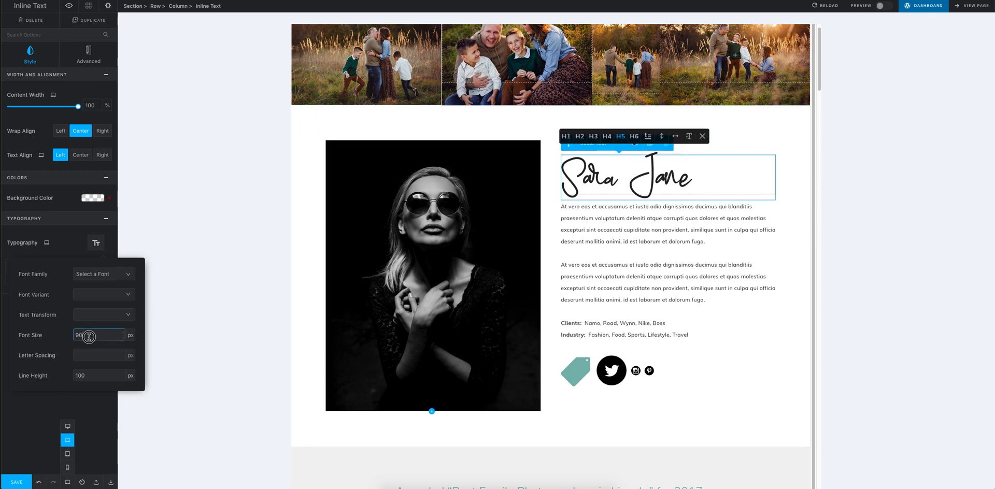
pyautogui.write('60')
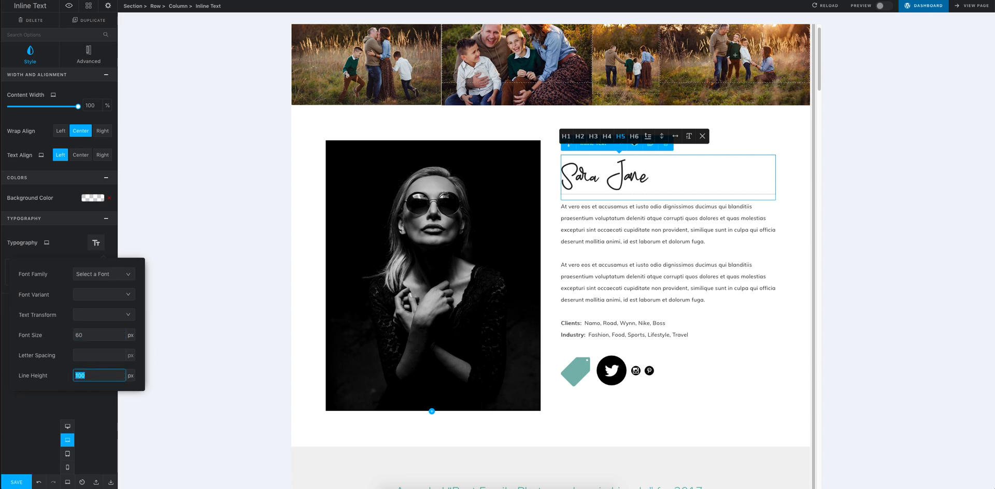
pyautogui.write('60')
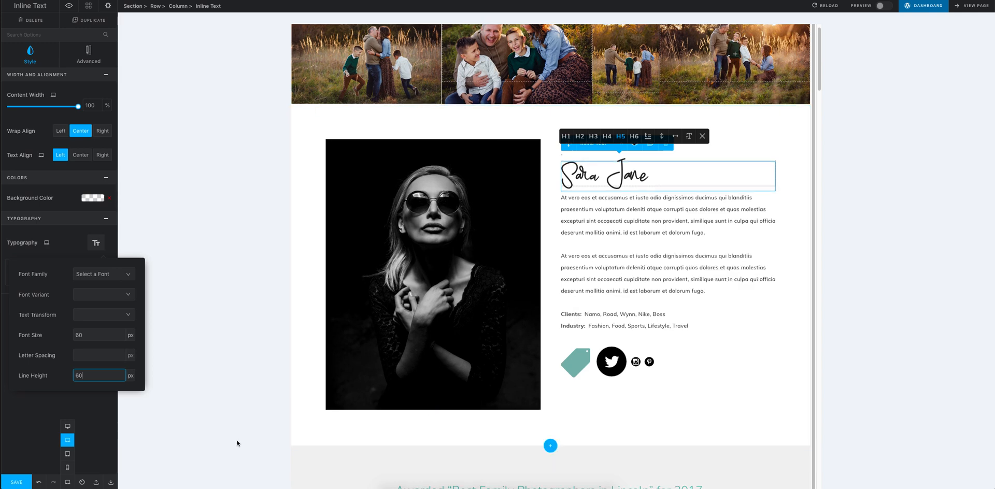
pyautogui.click(68, 453)
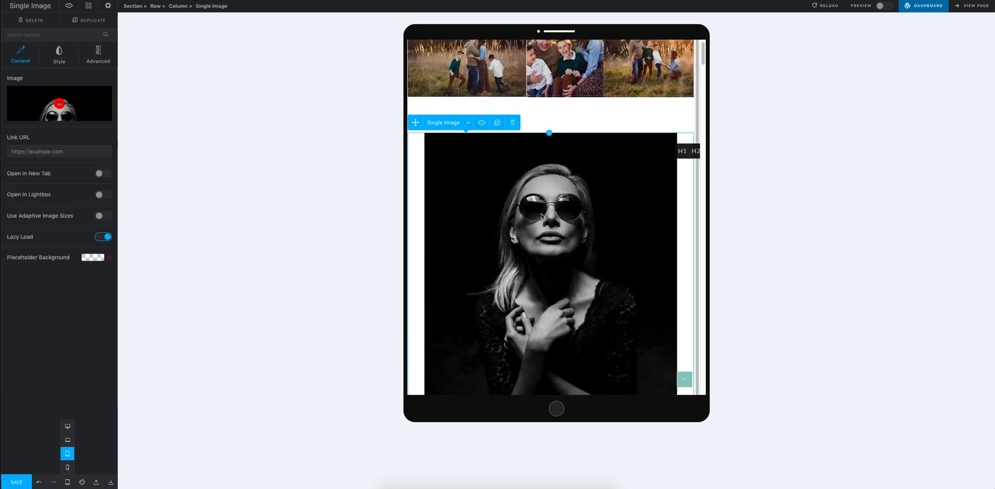
# - Narrow the portrait Single Image to 50% width on tablet, centred in its column
pyautogui.scroll(-3)
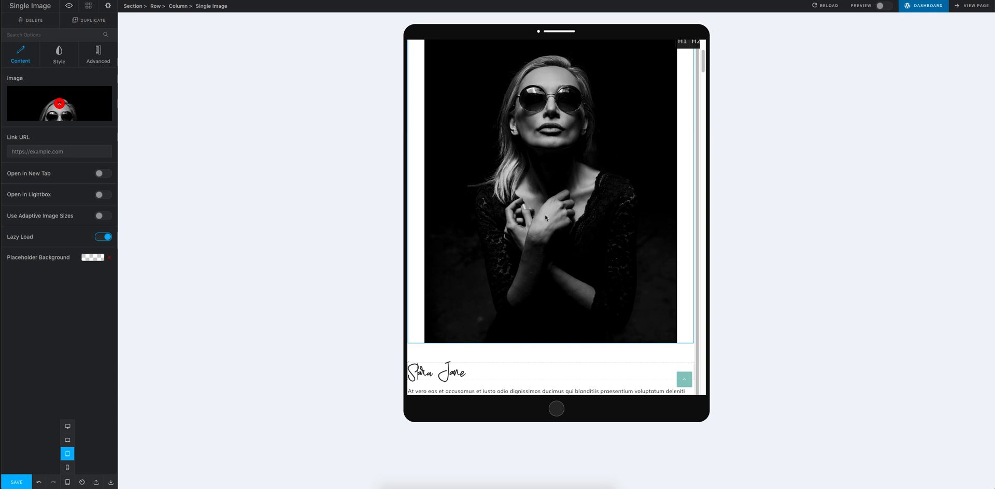
pyautogui.click(545, 218)
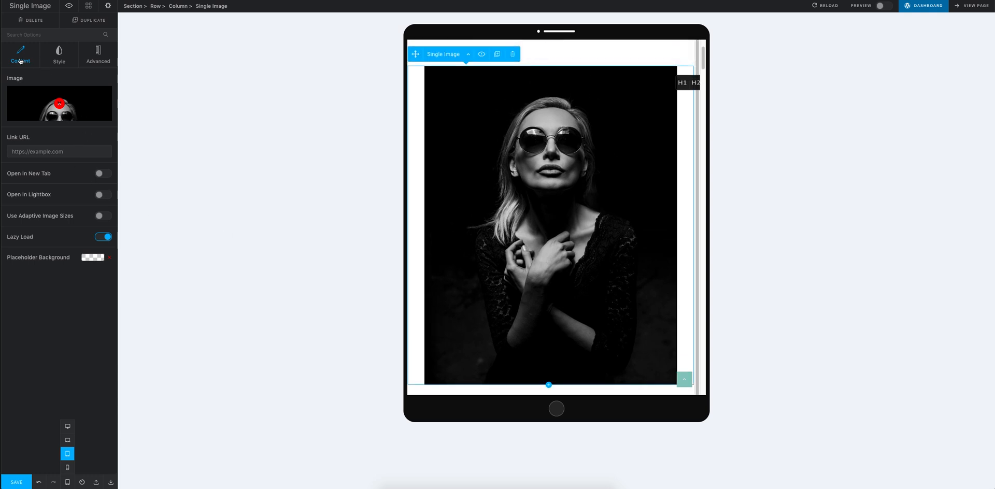
pyautogui.click(57, 54)
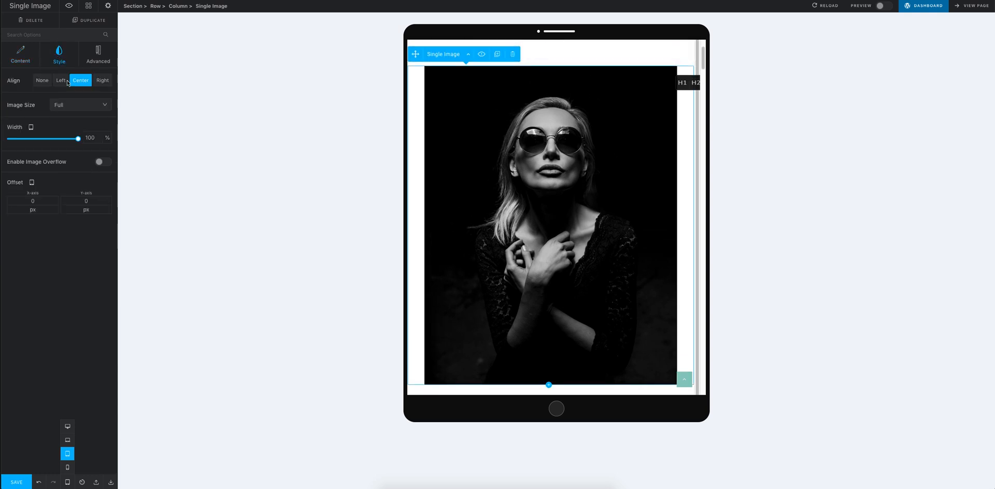
pyautogui.moveTo(78, 138); pyautogui.dragTo(63, 138)
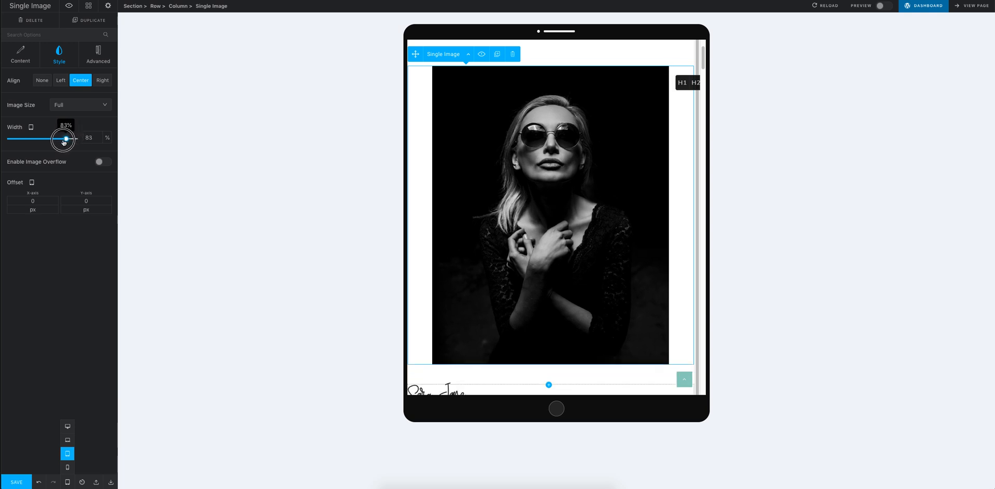
pyautogui.moveTo(67, 139); pyautogui.dragTo(43, 138)
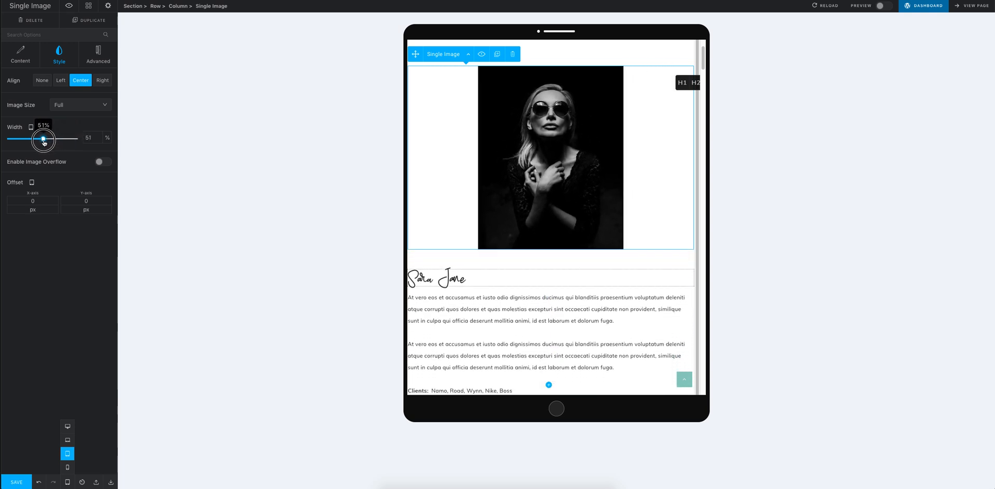
pyautogui.moveTo(44, 138); pyautogui.dragTo(43, 138)
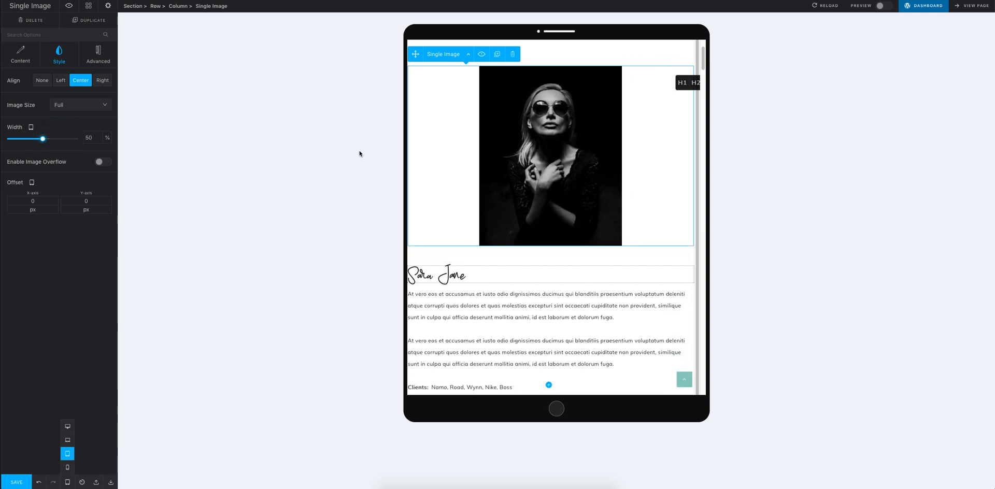
pyautogui.scroll(-3)
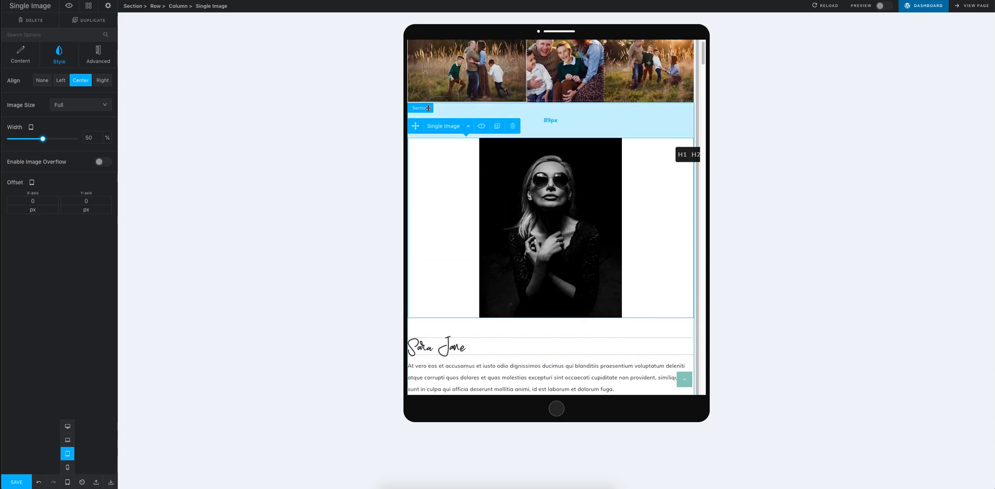
pyautogui.moveTo(571, 118)
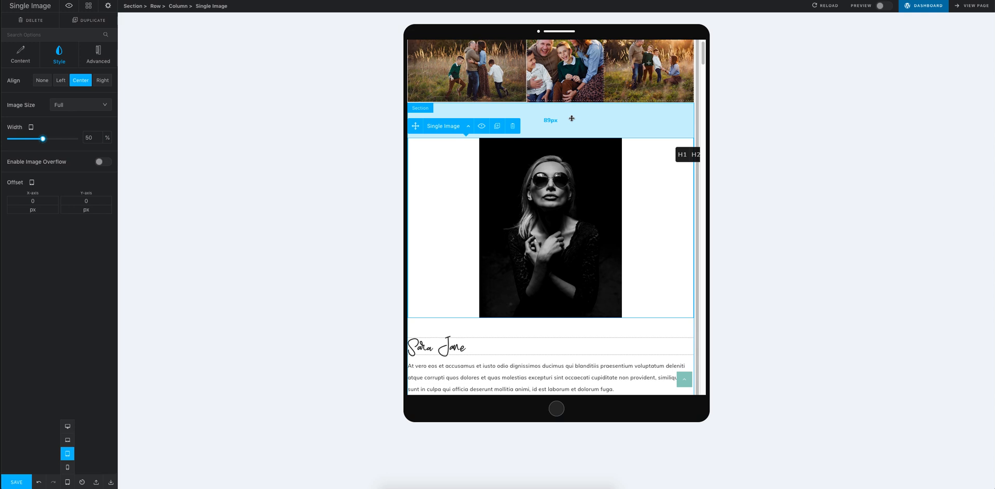
pyautogui.moveTo(429, 111)
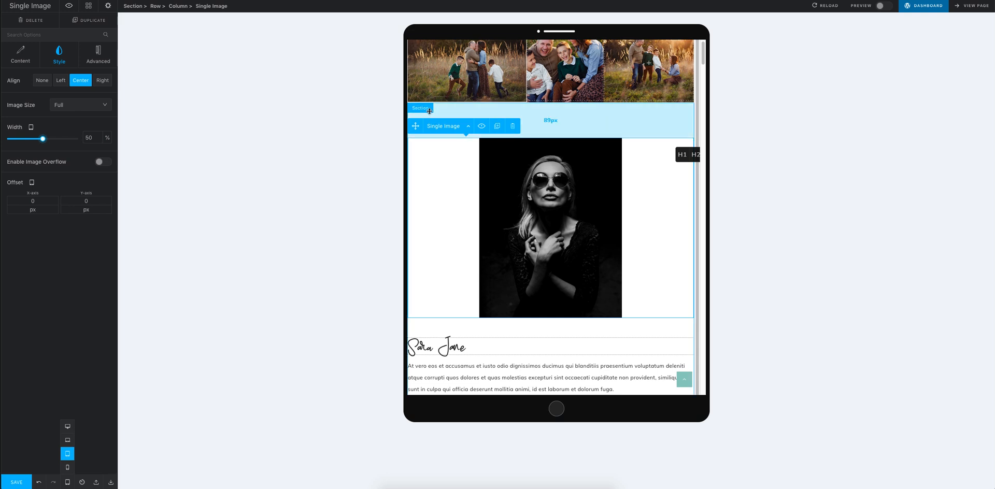
# - Set the section's tablet padding to 70 px top/bottom and 8% left/right in Spacing
pyautogui.click(421, 107)
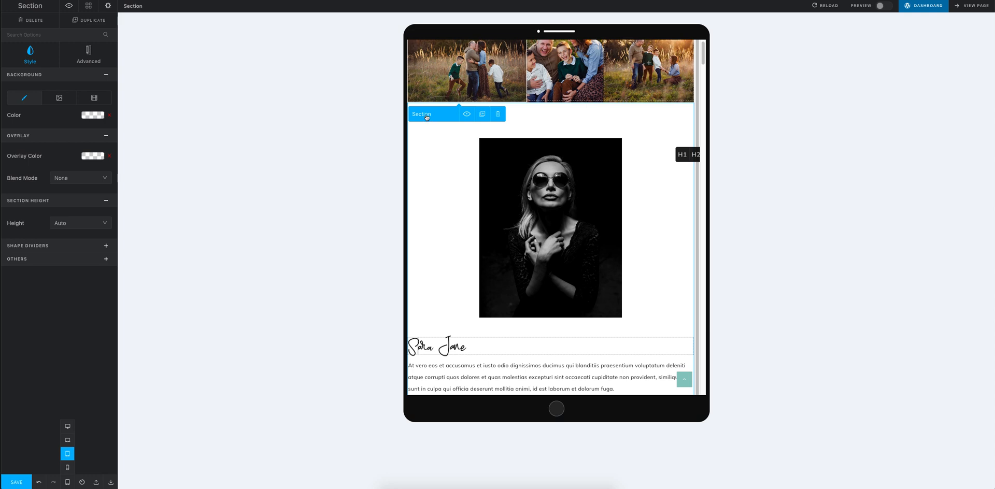
pyautogui.click(89, 56)
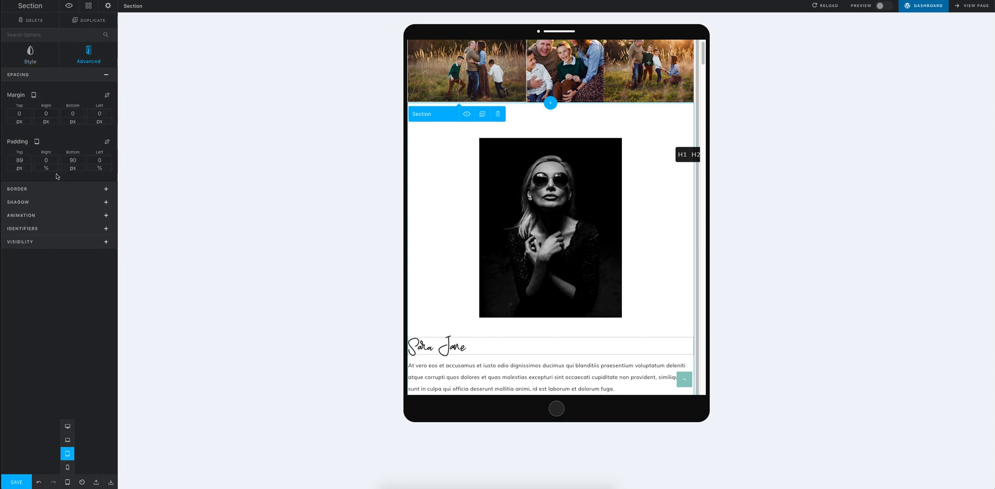
pyautogui.click(100, 161)
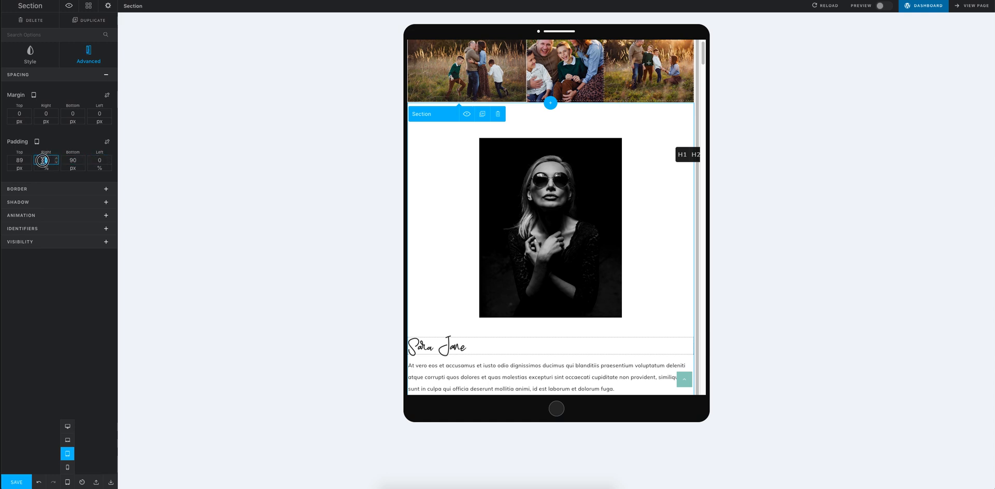
pyautogui.write('8')
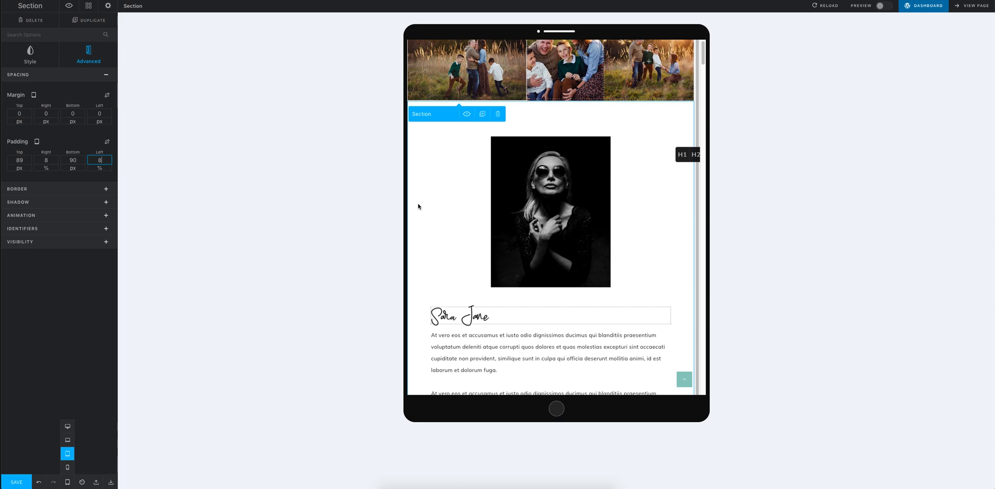
pyautogui.moveTo(420, 196)
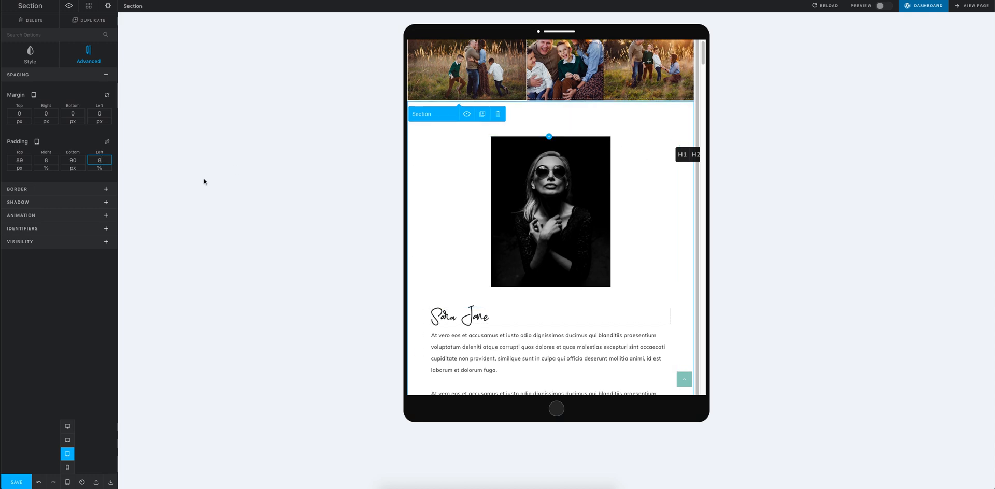
pyautogui.click(20, 159)
pyautogui.write('70')
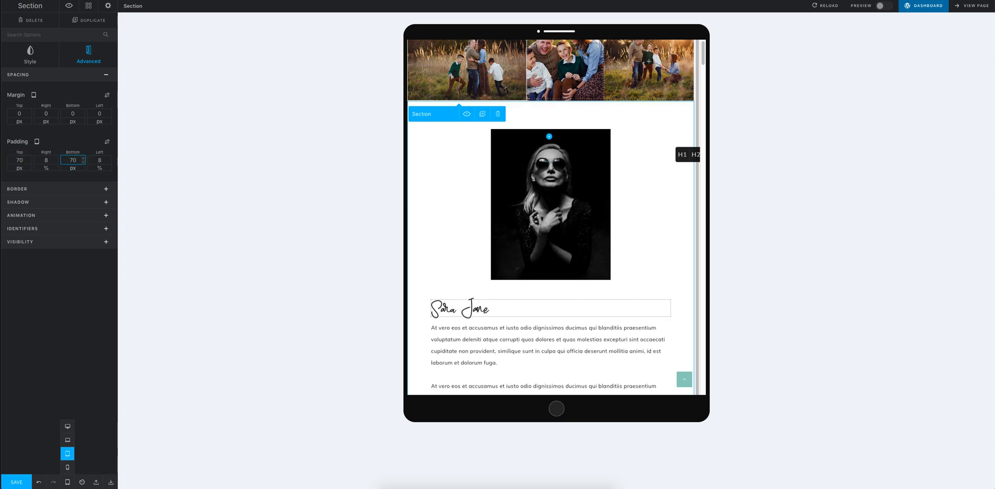
pyautogui.click(550, 204)
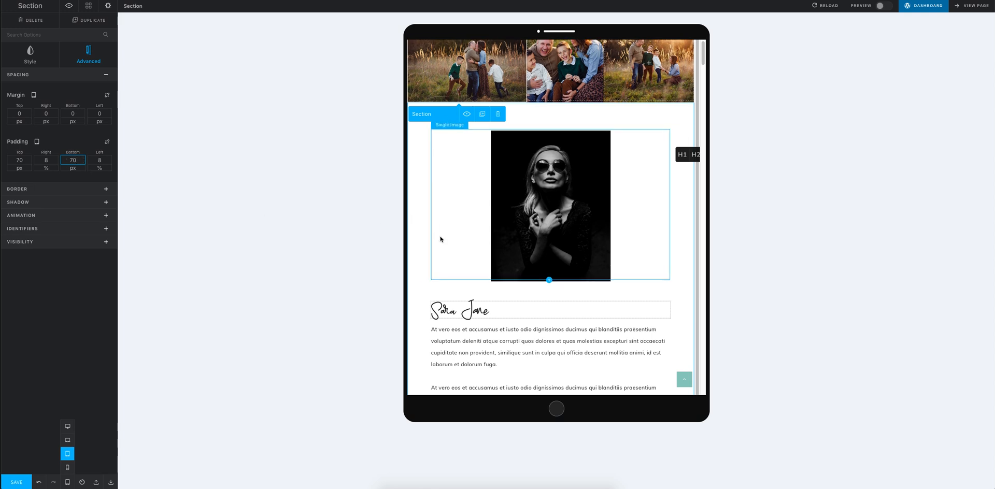
pyautogui.scroll(-3)
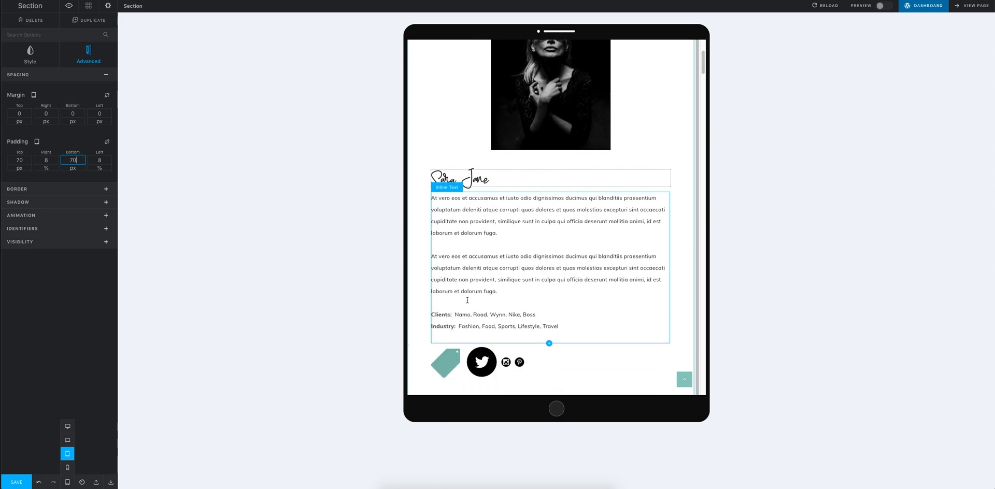
pyautogui.scroll(-3)
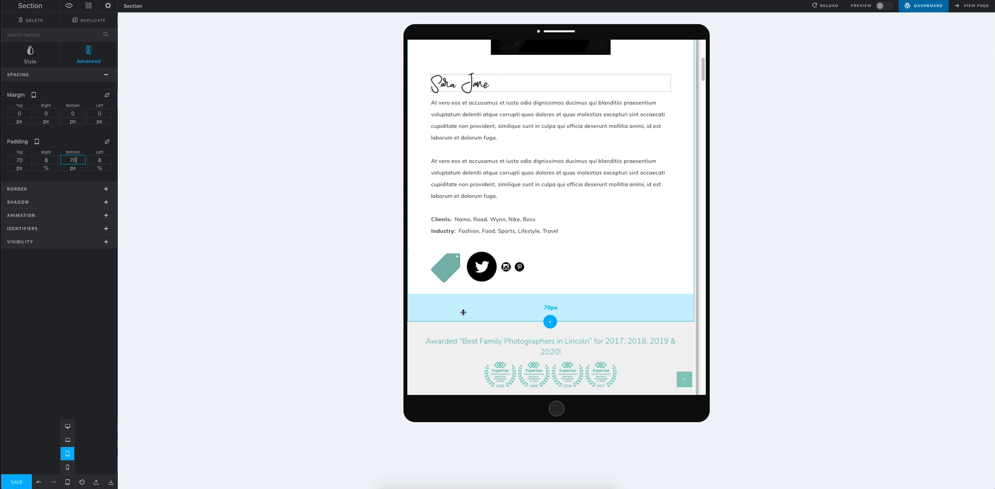
# - Drag the section's bottom padding handle on the canvas down to 60 px
pyautogui.moveTo(551, 321); pyautogui.dragTo(471, 305)
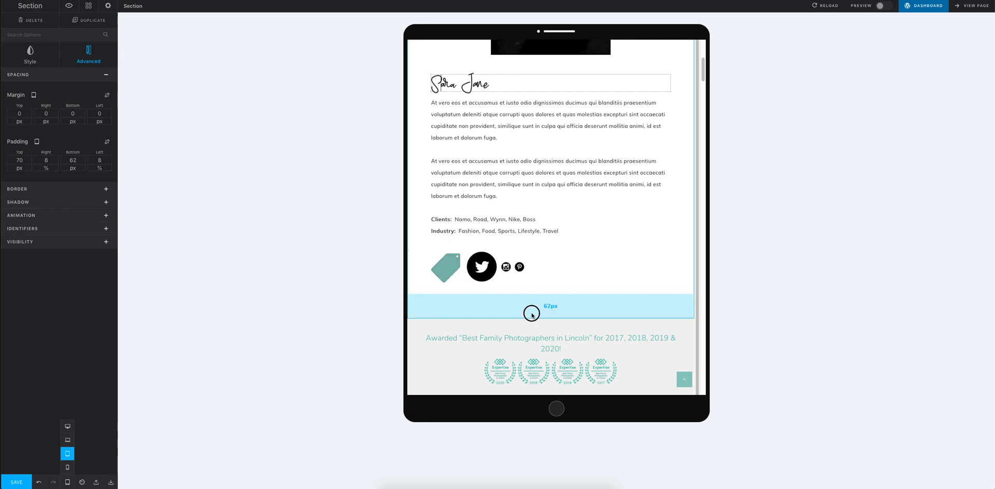
pyautogui.moveTo(531, 313); pyautogui.dragTo(531, 314)
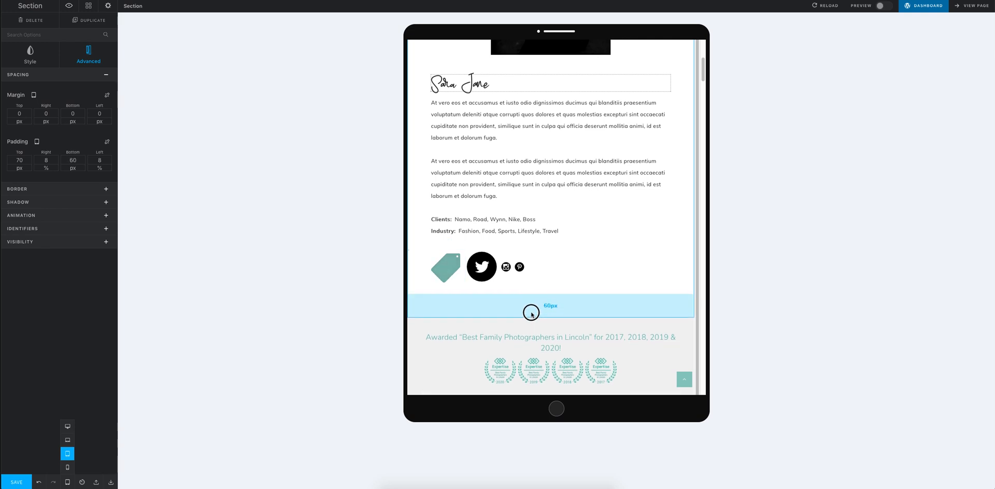
pyautogui.moveTo(530, 313); pyautogui.dragTo(530, 329)
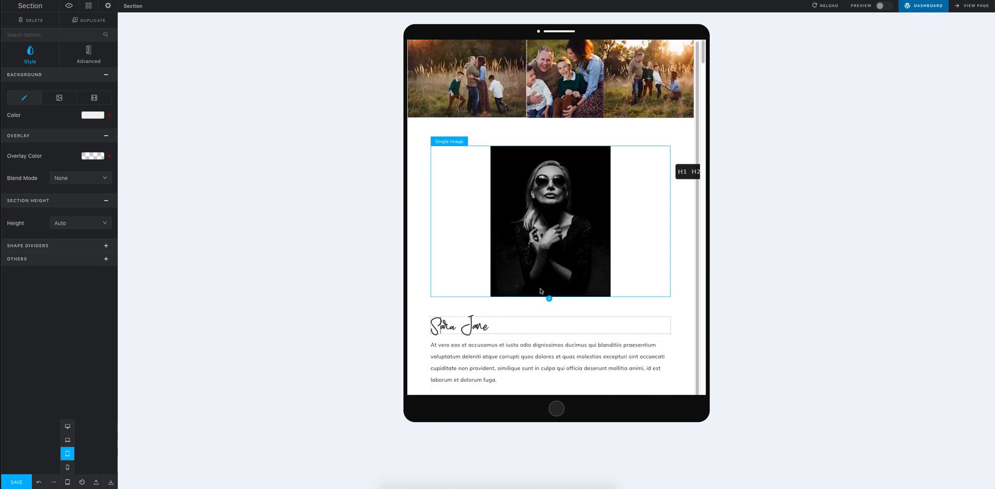
pyautogui.moveTo(533, 290)
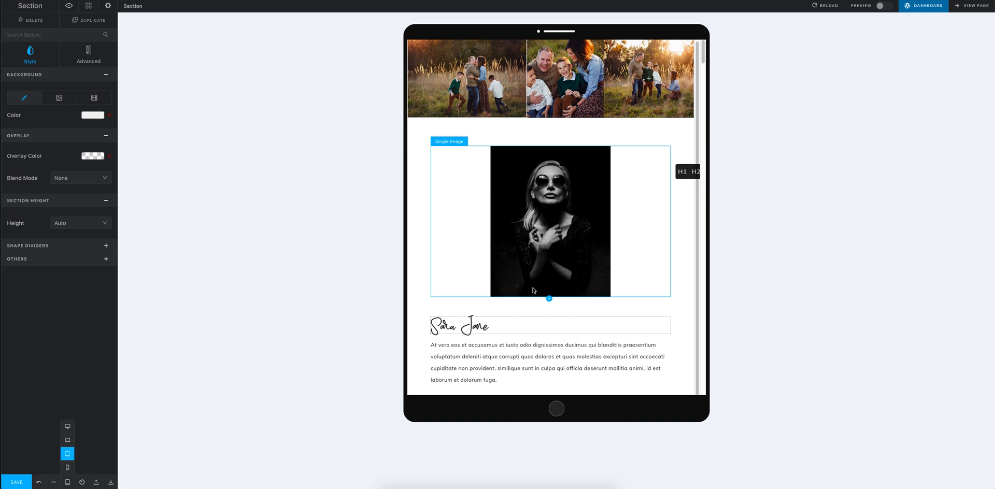
pyautogui.moveTo(537, 288)
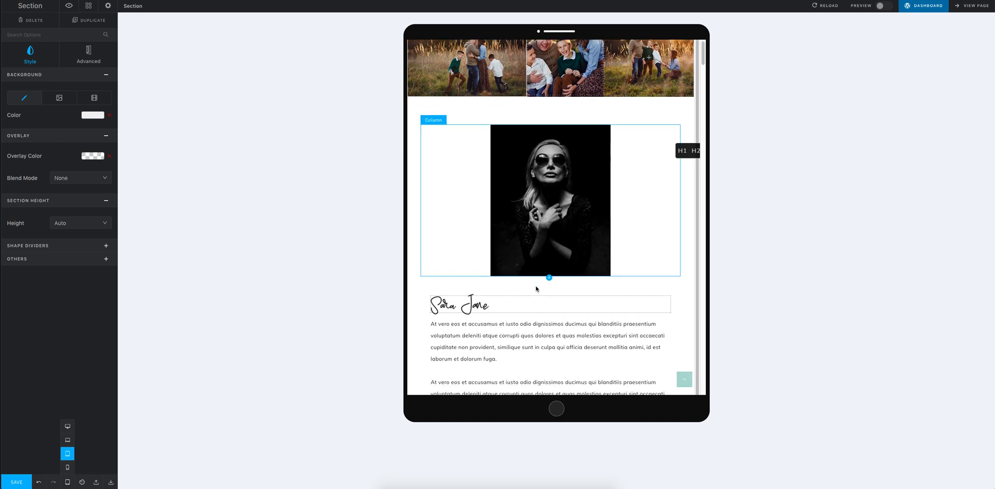
pyautogui.scroll(-3)
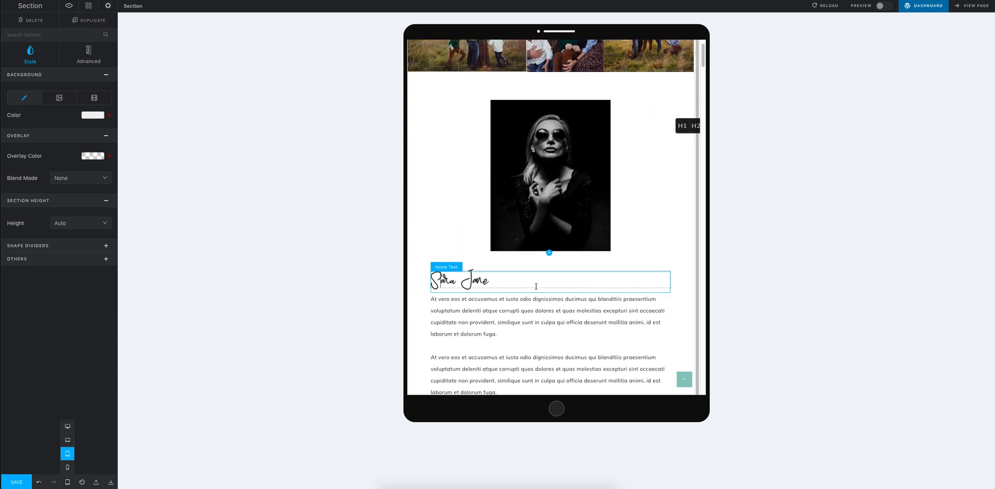
pyautogui.click(549, 176)
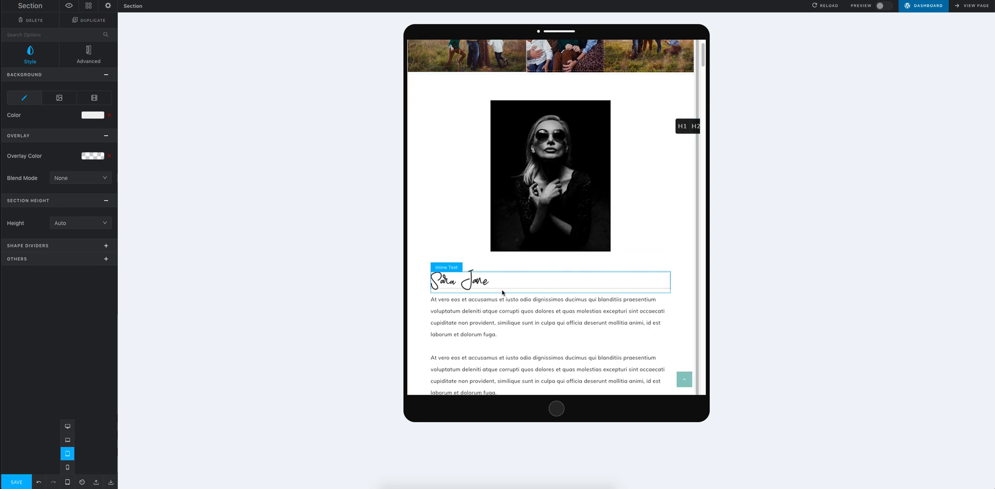
pyautogui.click(502, 280)
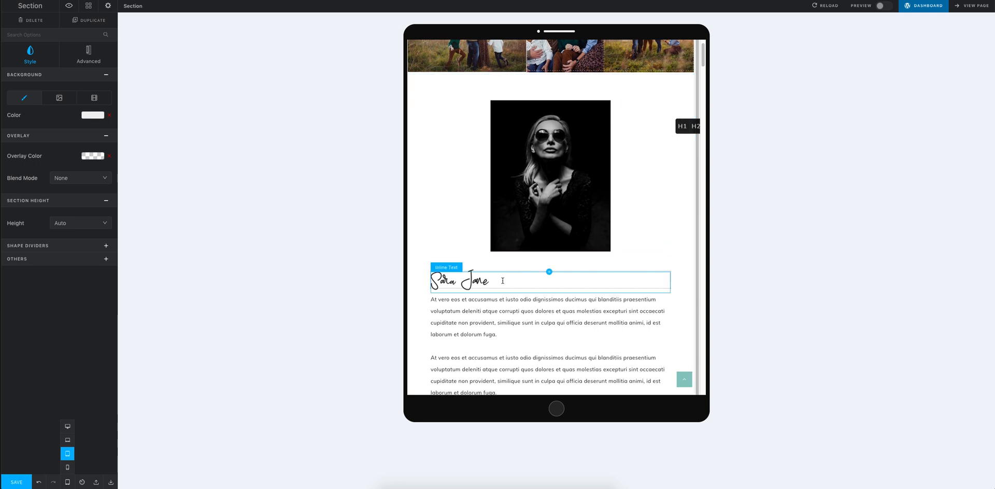